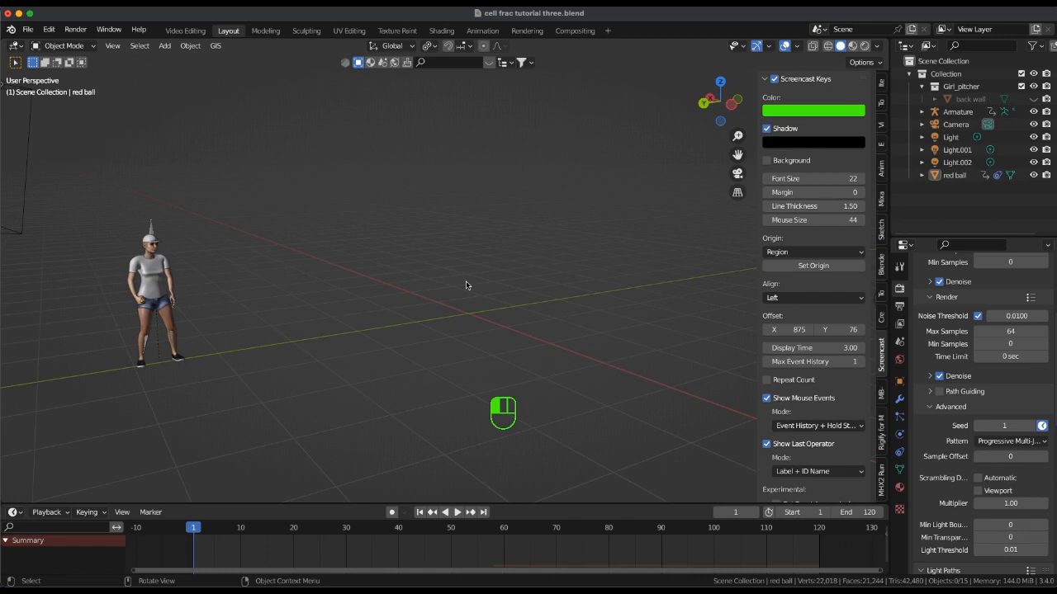
- Add a cube at Z 1 m and flatten its Y scale to about 0.059
key("shift")
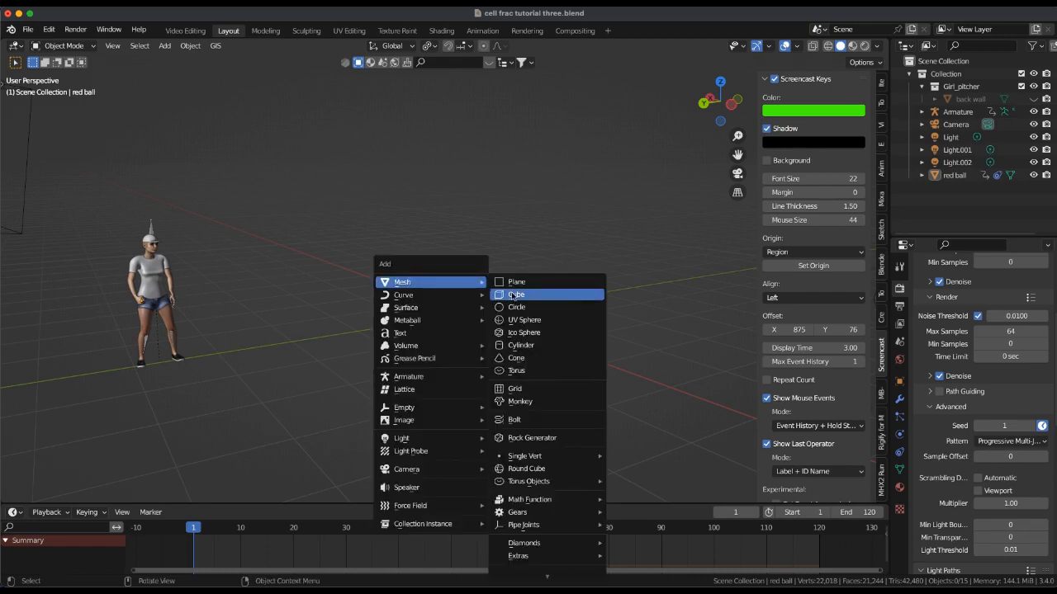
left_click(515, 294)
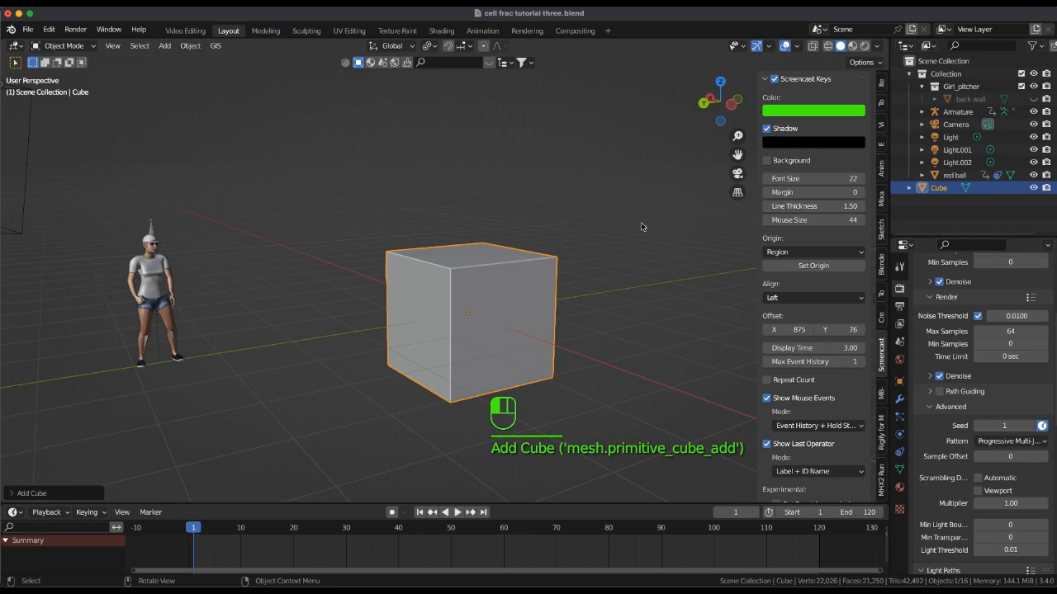
left_click(880, 82)
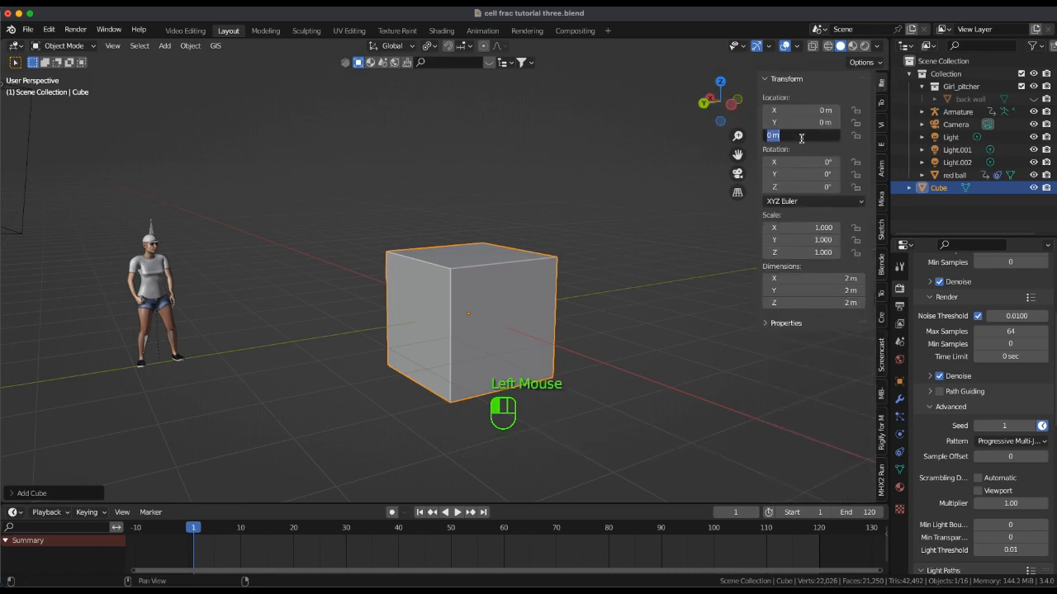
type("1")
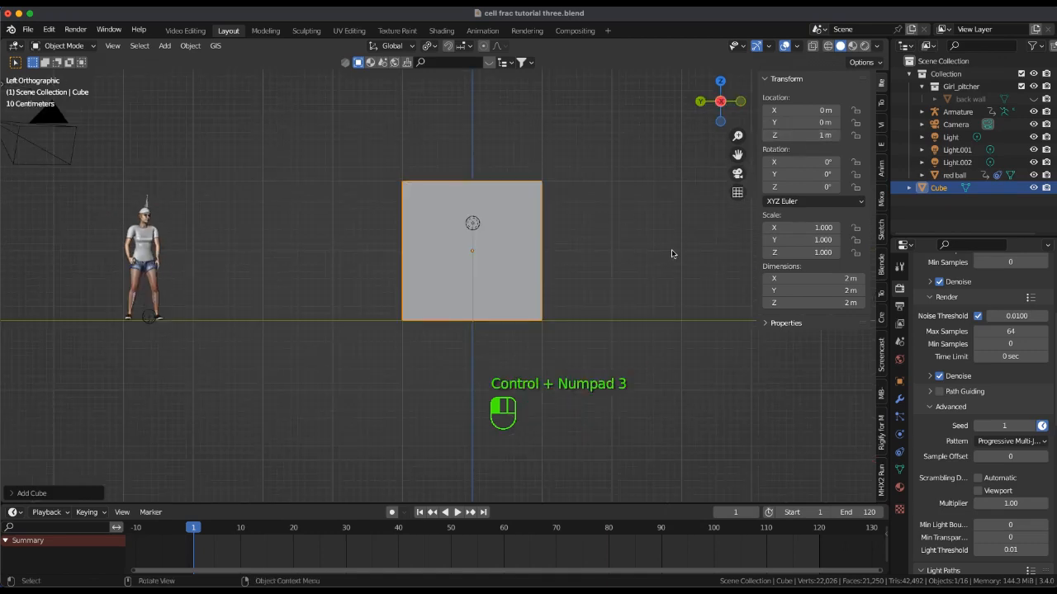
key("s")
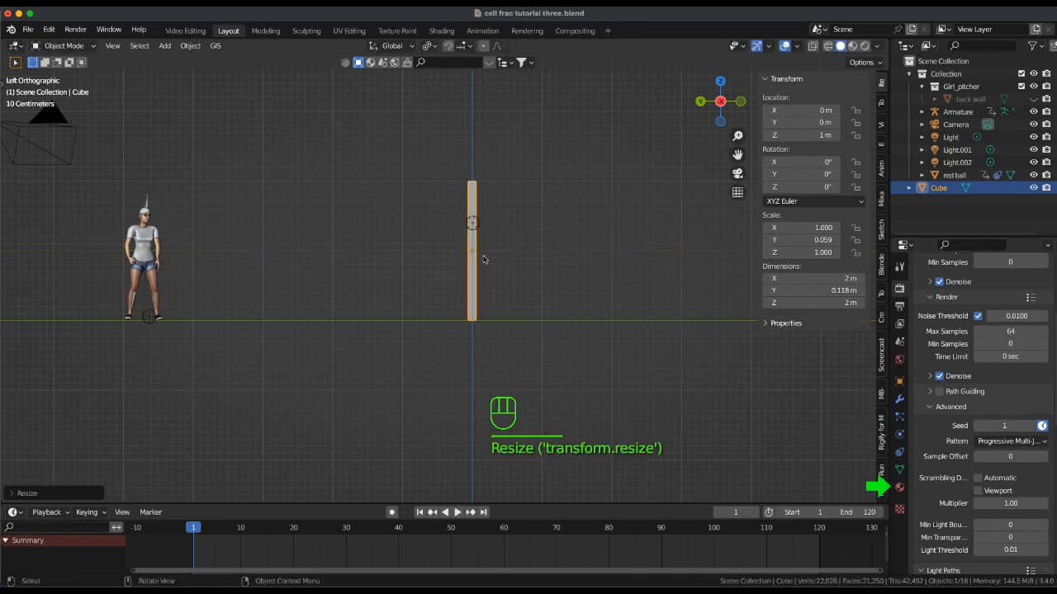
mouse_move(899, 487)
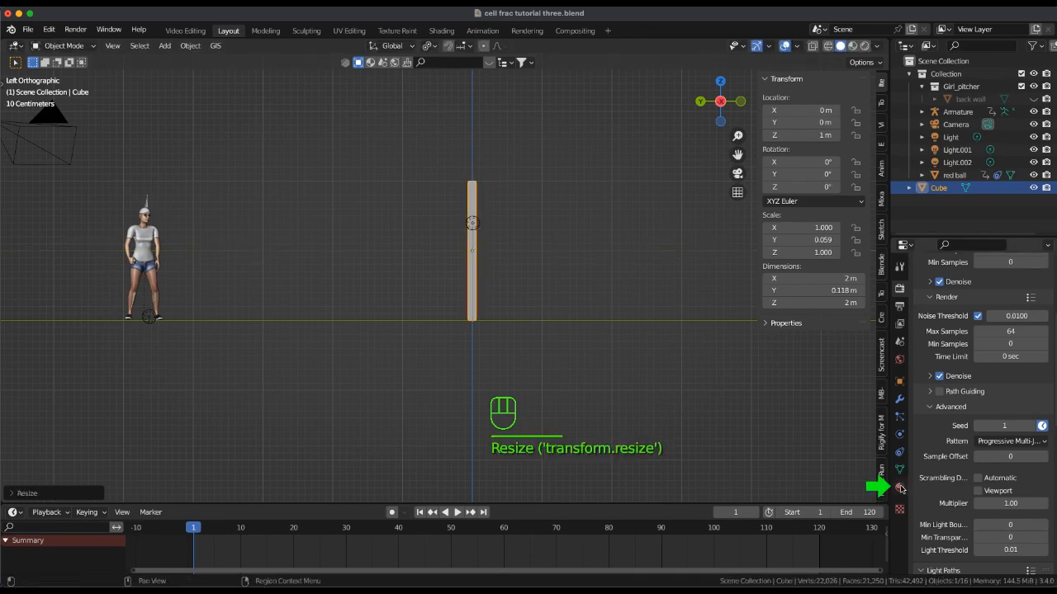
- Create a new material on the pane and rename it 'glass'
left_click(898, 487)
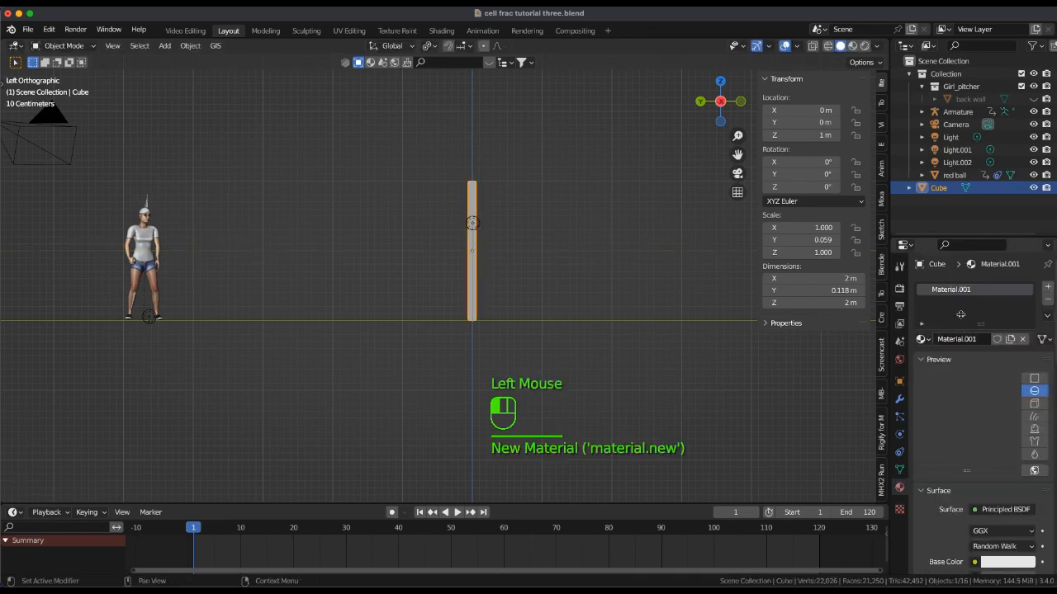
double_click(951, 289)
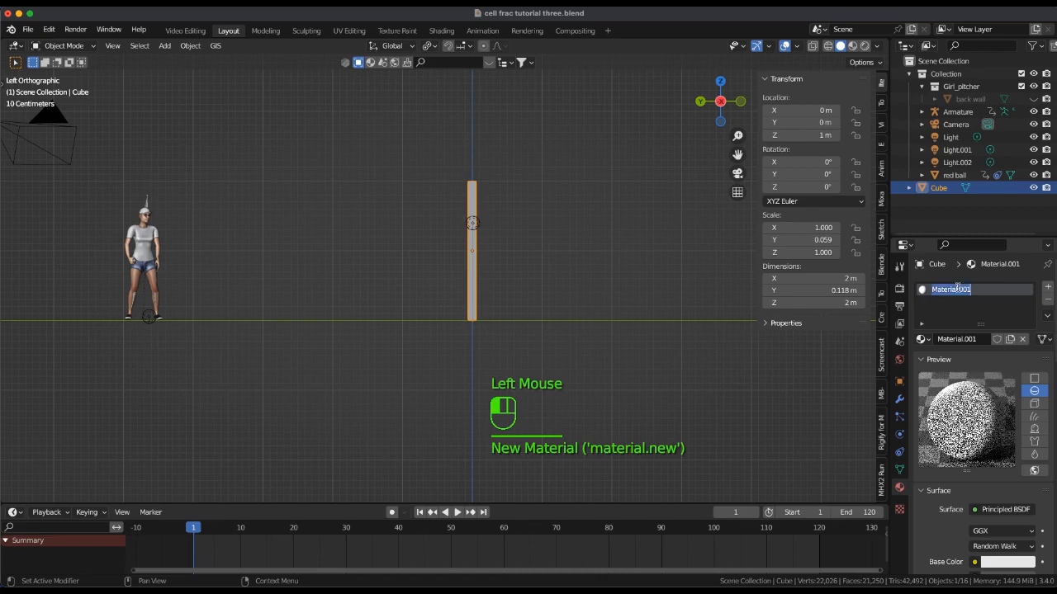
type("glass")
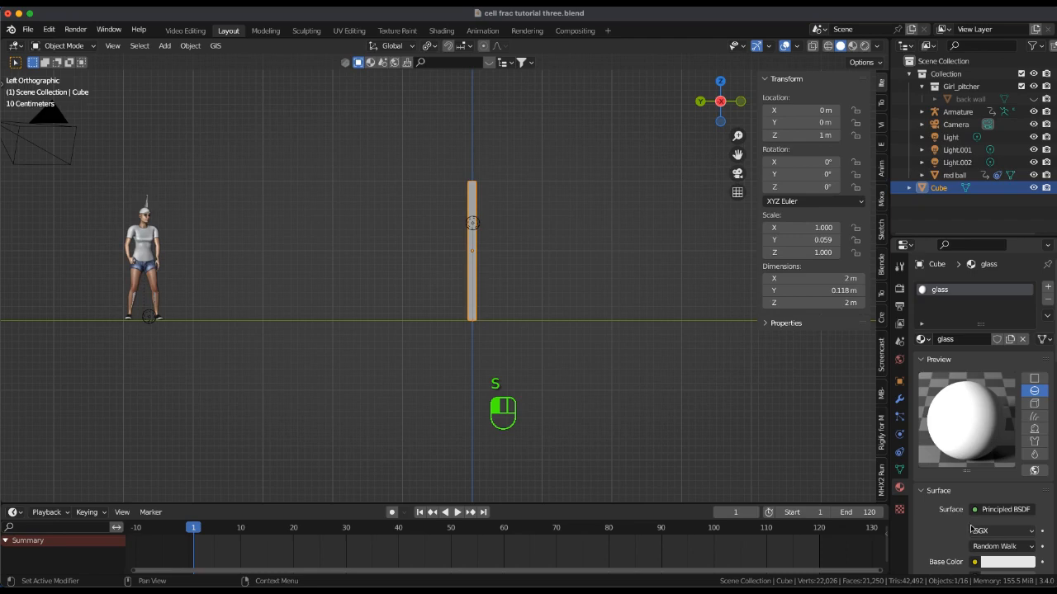
- Set the material's surface to Glass BSDF with Sharp distribution
left_click(1003, 510)
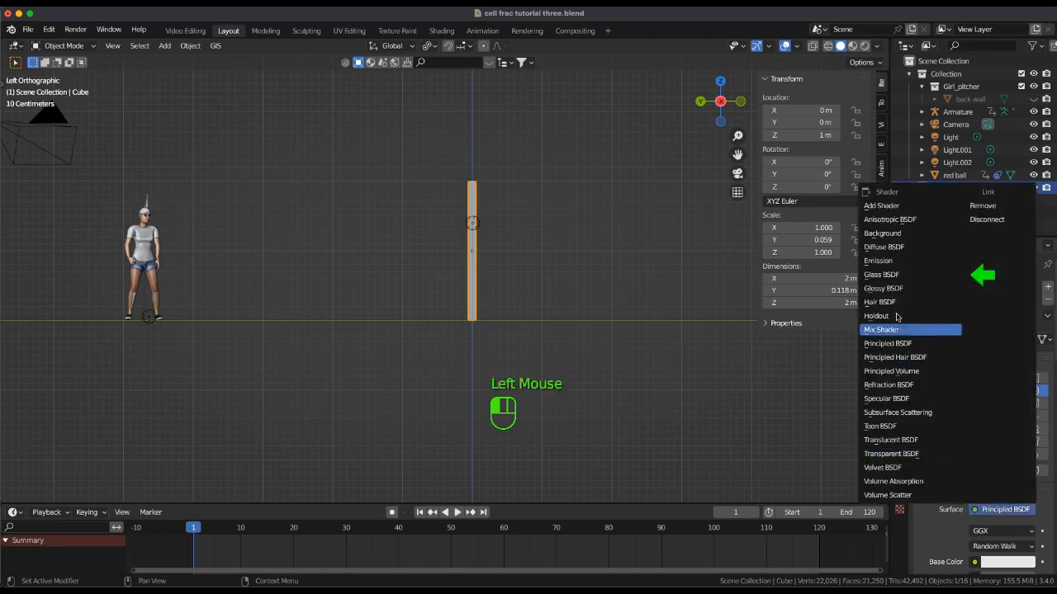
left_click(881, 274)
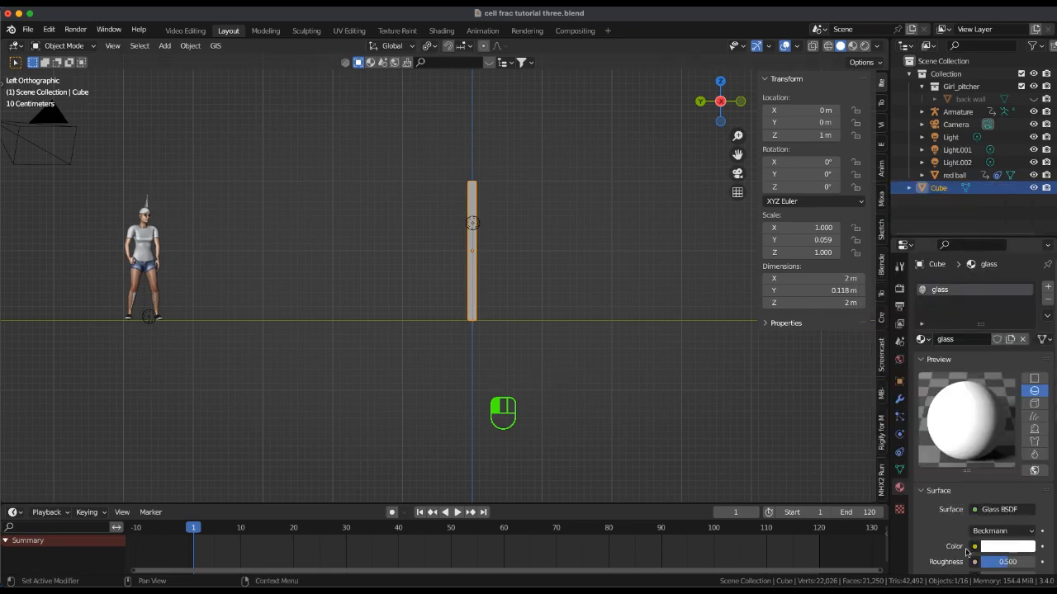
left_click(999, 531)
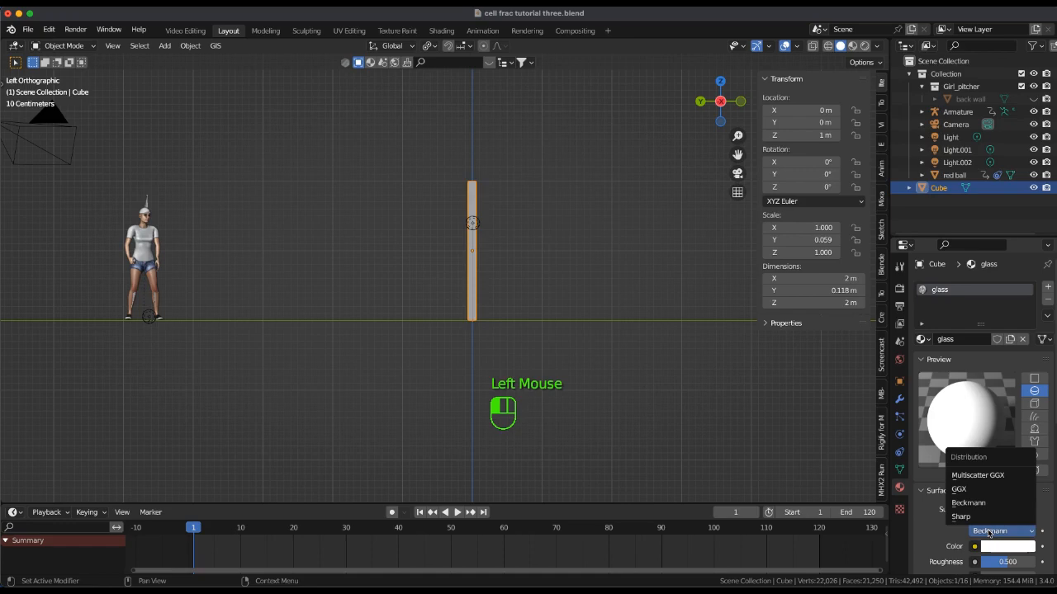
left_click(960, 516)
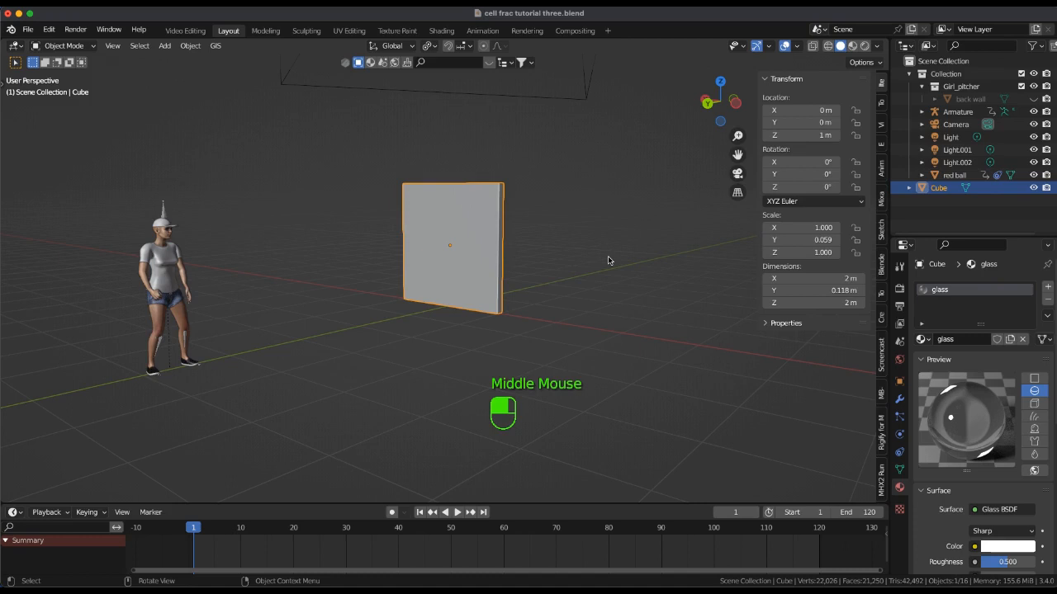
- Subdivide the pane mesh in Edit Mode with 6 cuts, then return to Object Mode
key("Tab")
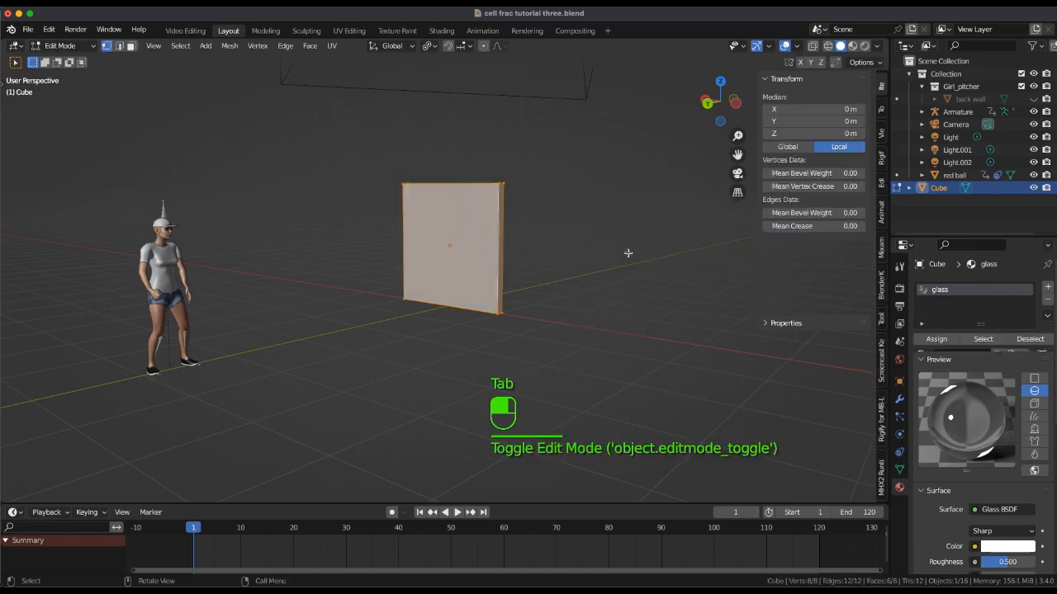
right_click(450, 245)
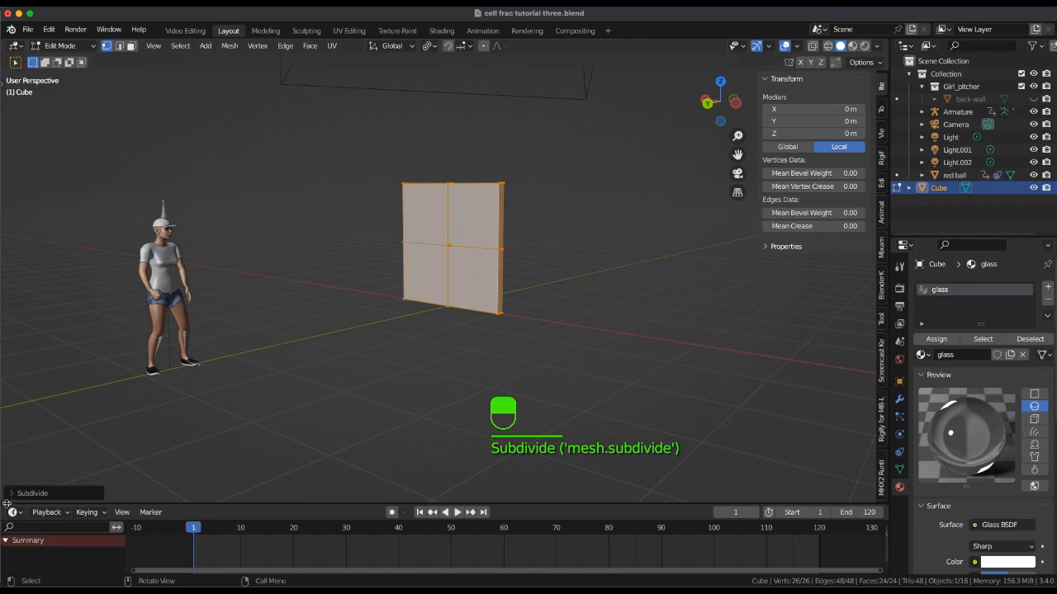
left_click(33, 493)
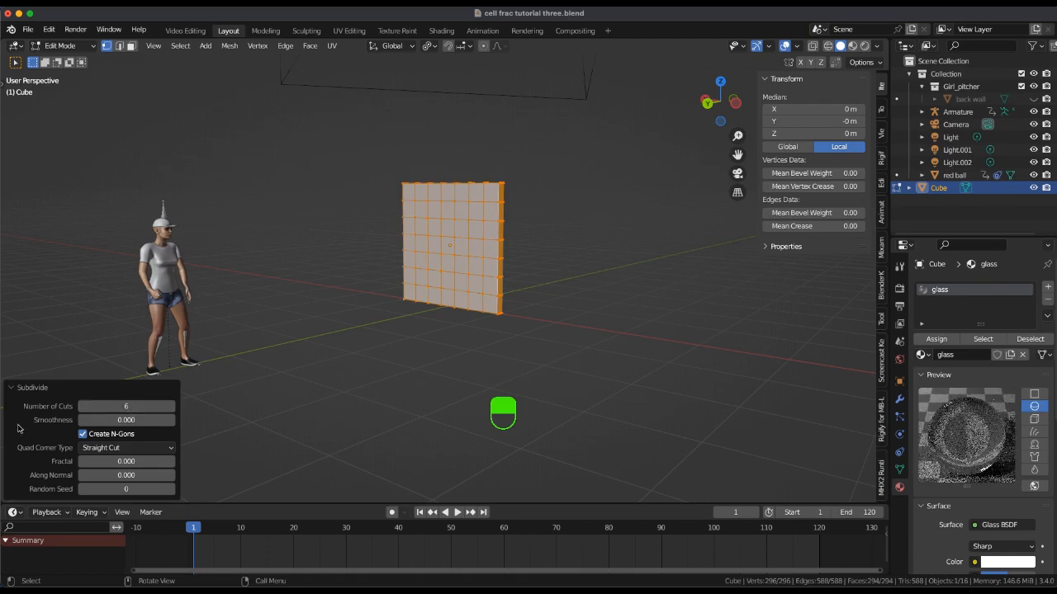
left_click(33, 387)
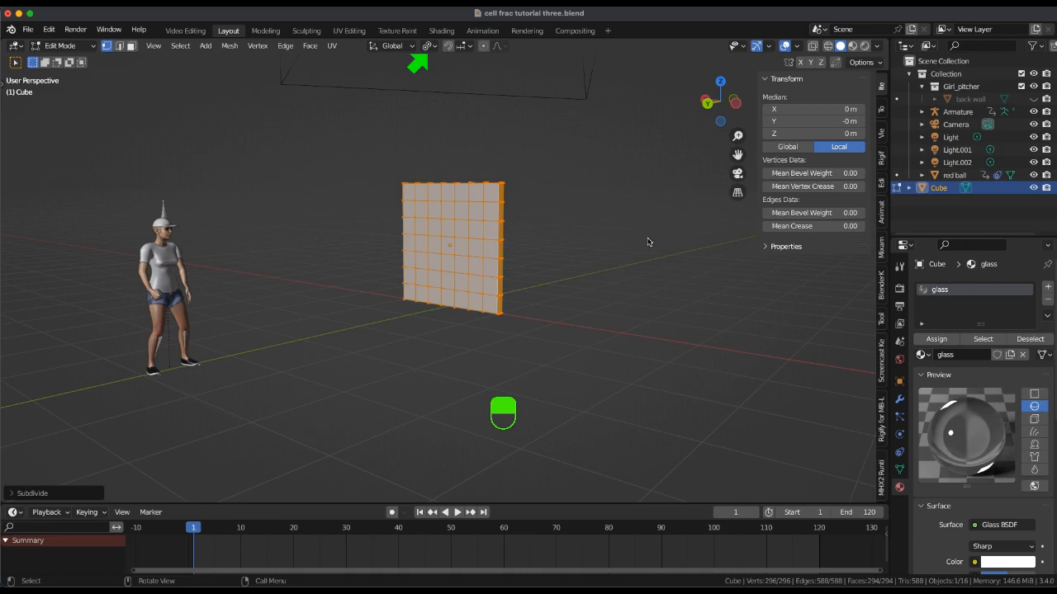
key("Tab")
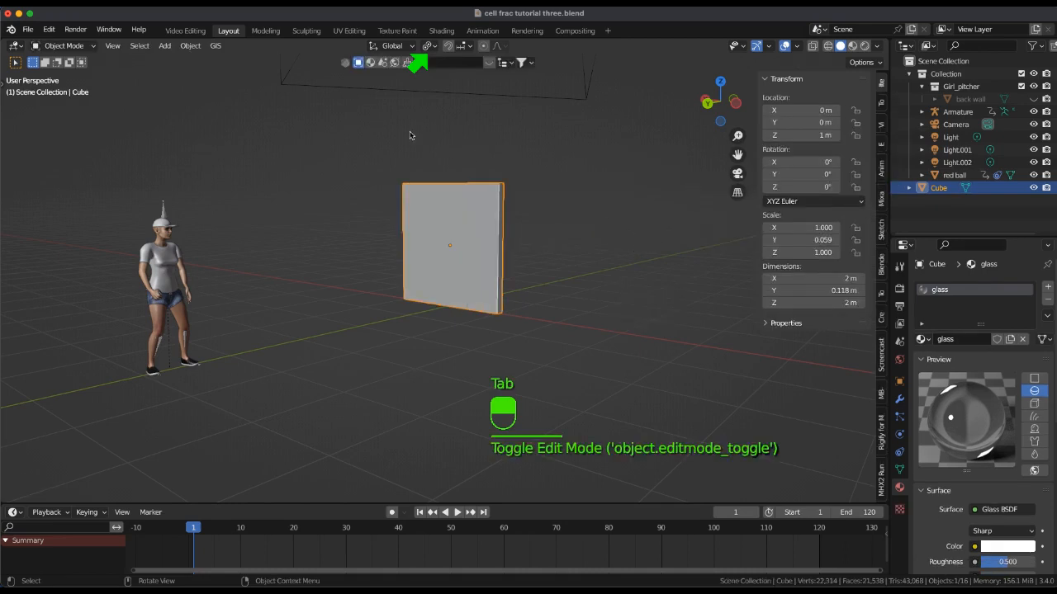
left_click(427, 46)
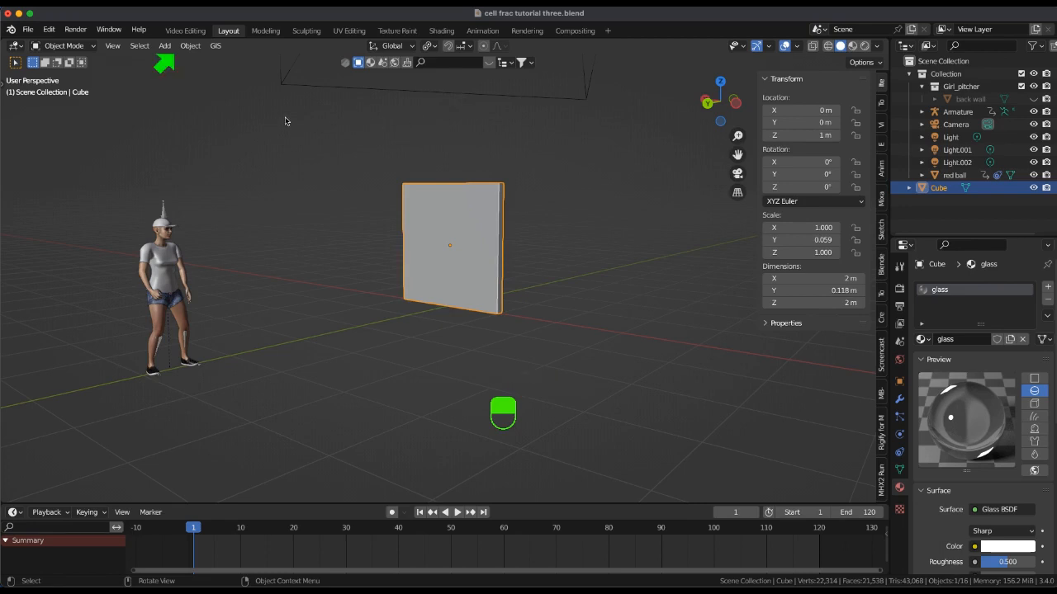
- Run Cell Fracture on the pane (value 60, with noise) into collection 'shatter glass'
left_click(190, 46)
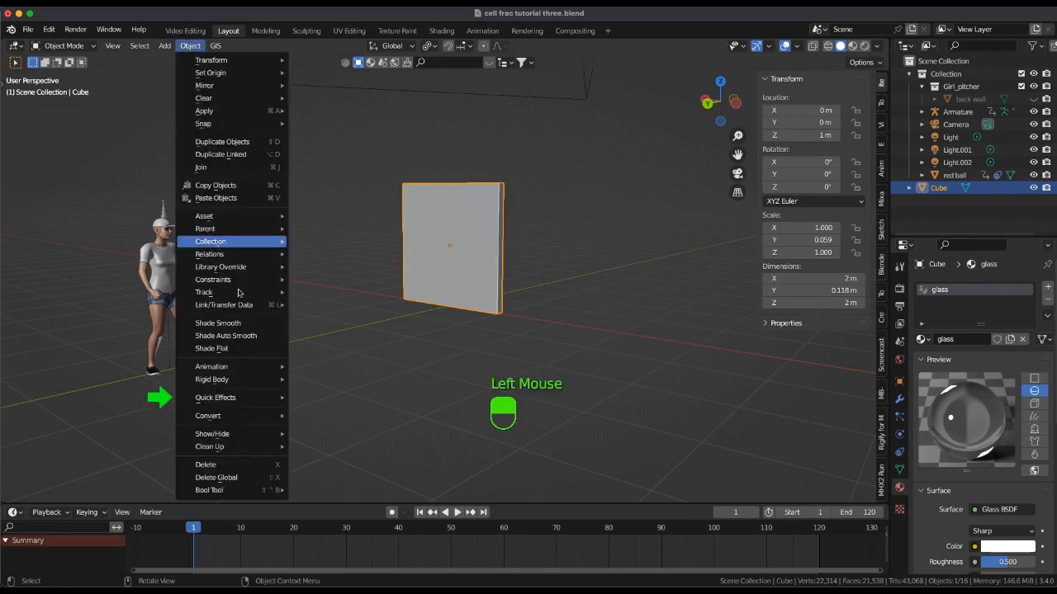
left_click(215, 397)
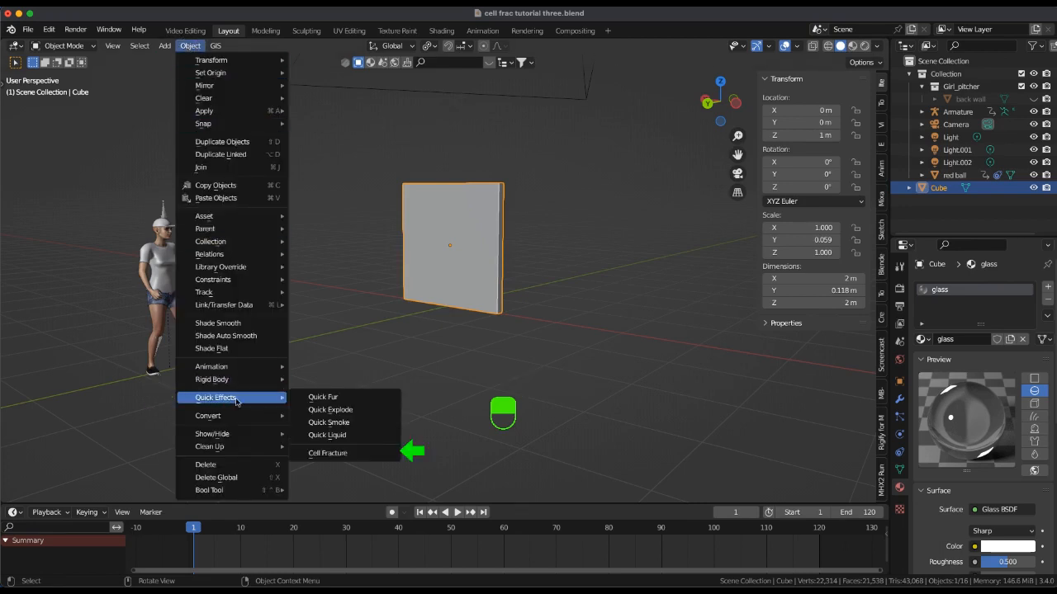
left_click(328, 453)
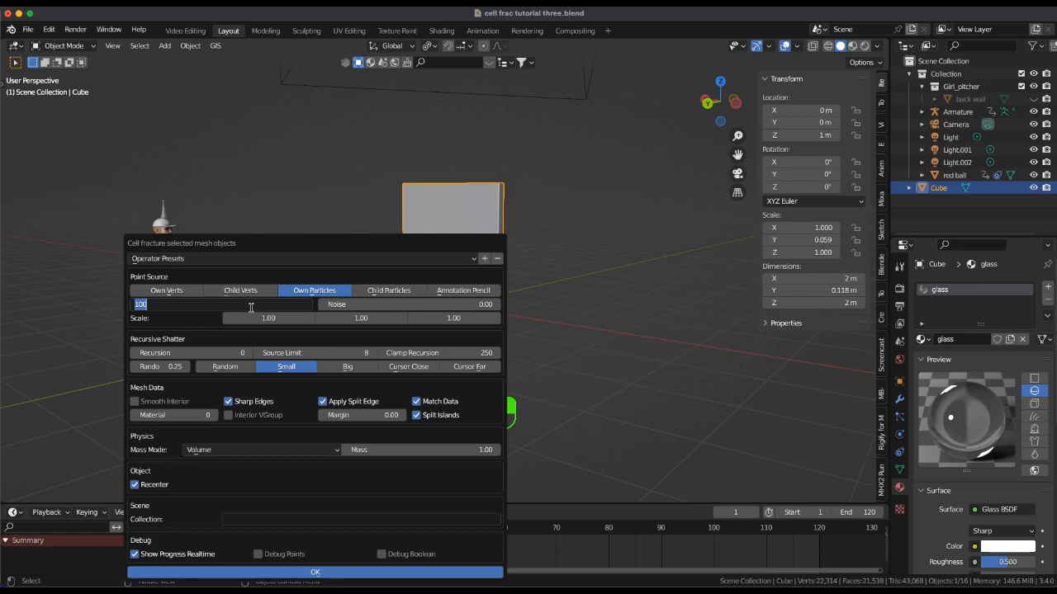
type("60")
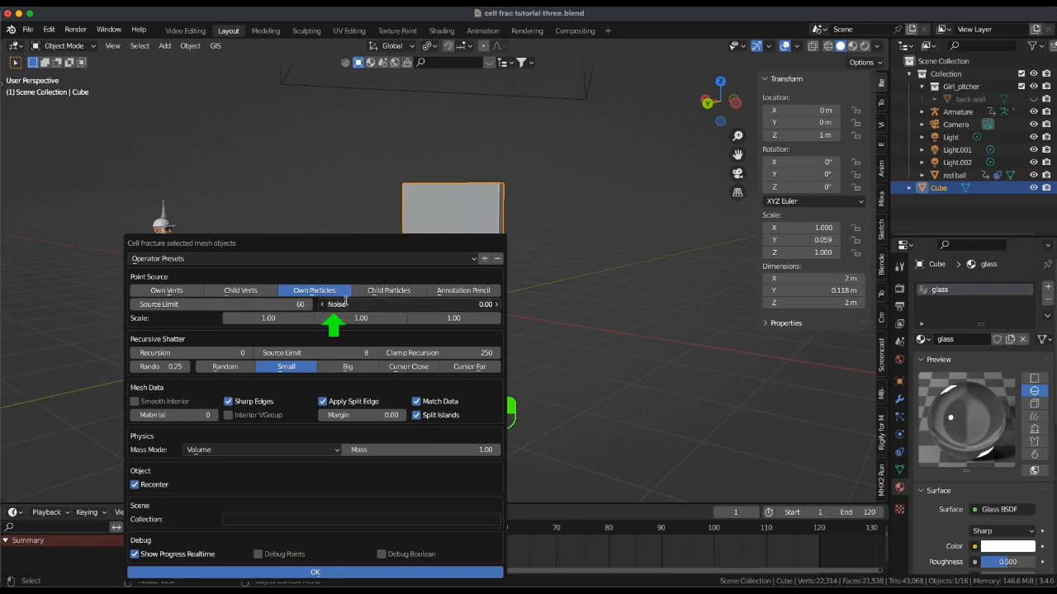
left_click(361, 304)
type("1")
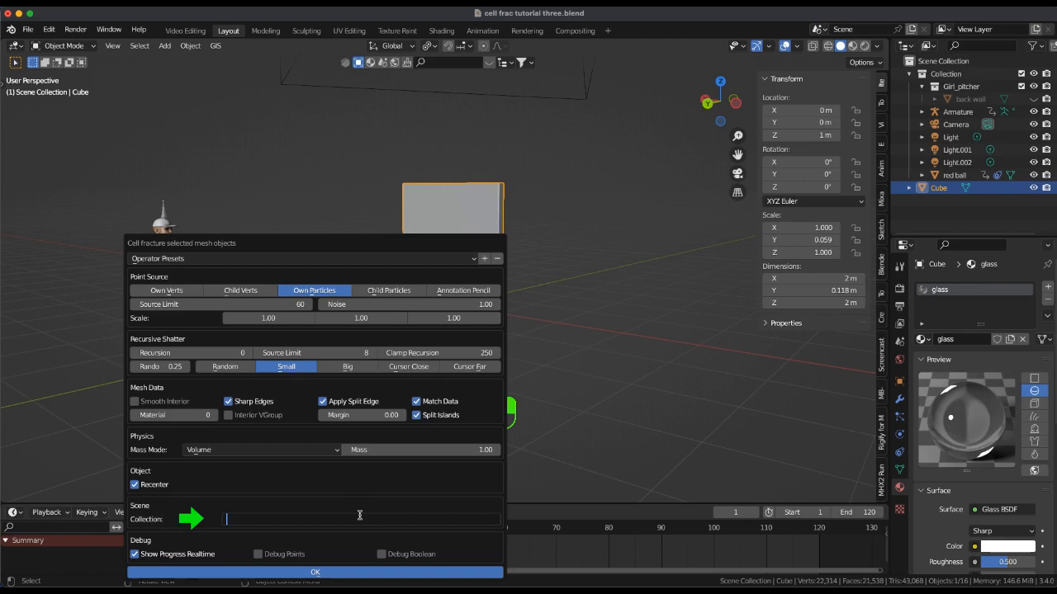
type("shatter")
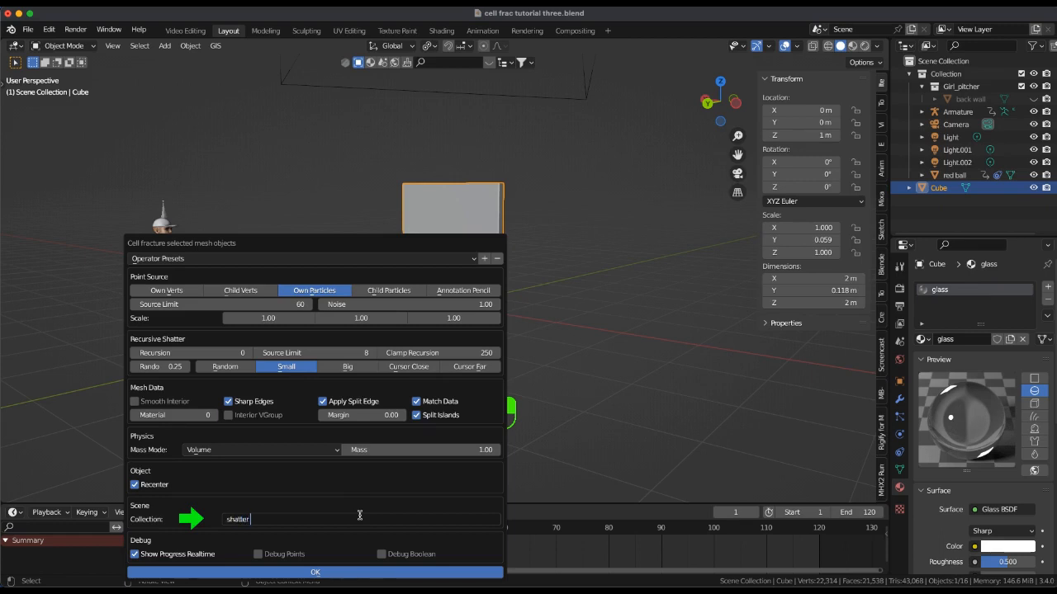
type("glass")
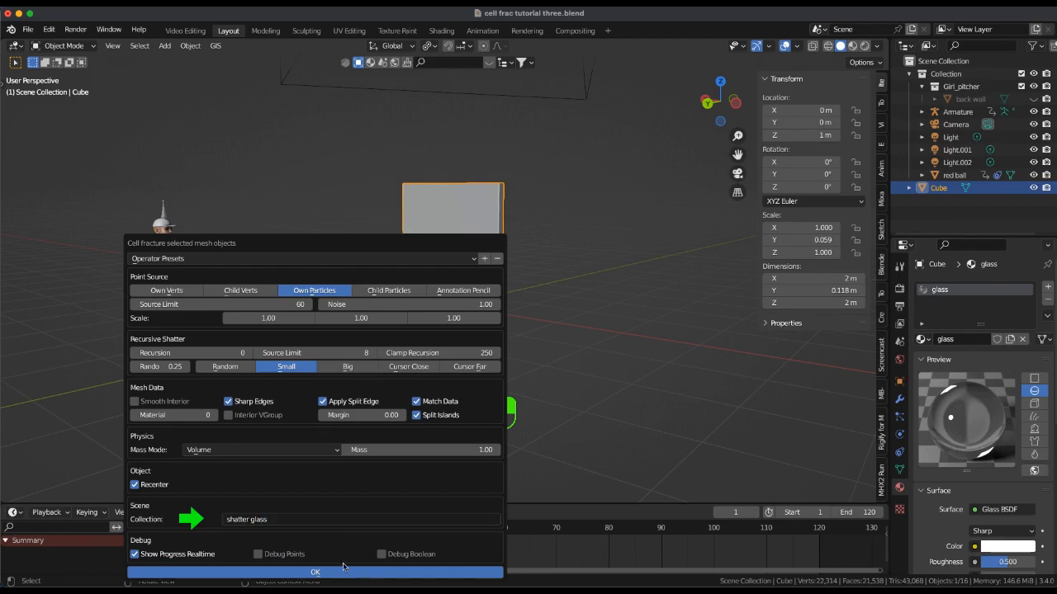
left_click(315, 572)
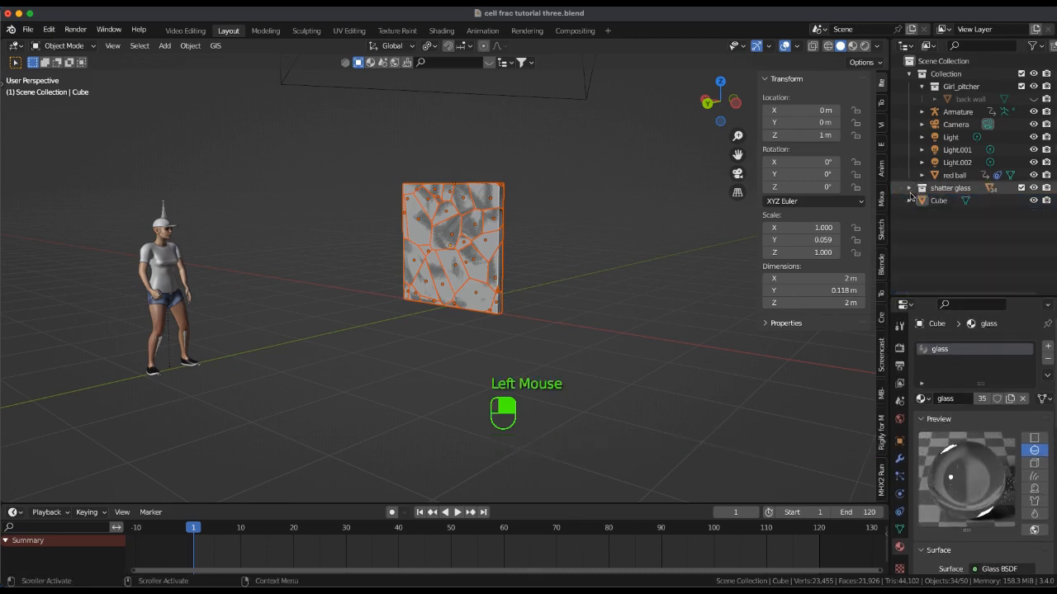
- Hide the original cube and scale all glass fragments down to 0.913
left_click(938, 200)
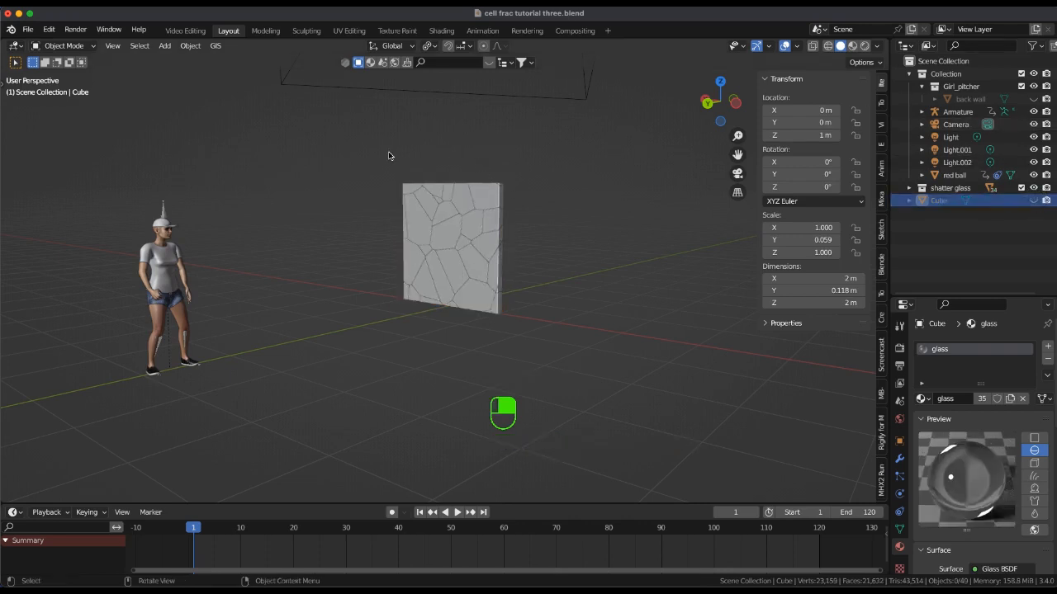
left_click(428, 205)
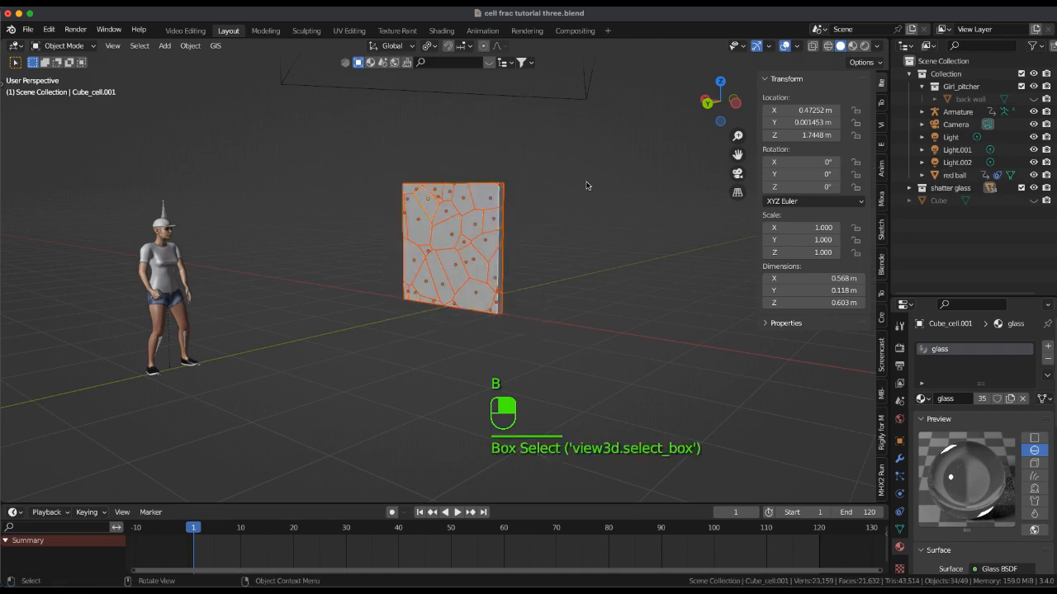
key("s")
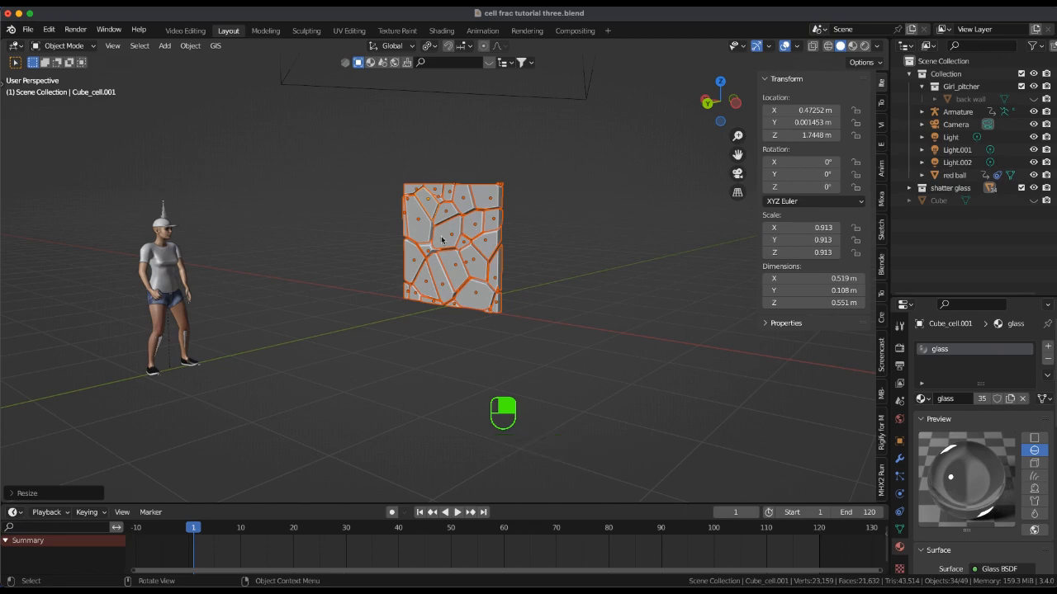
left_click(451, 235)
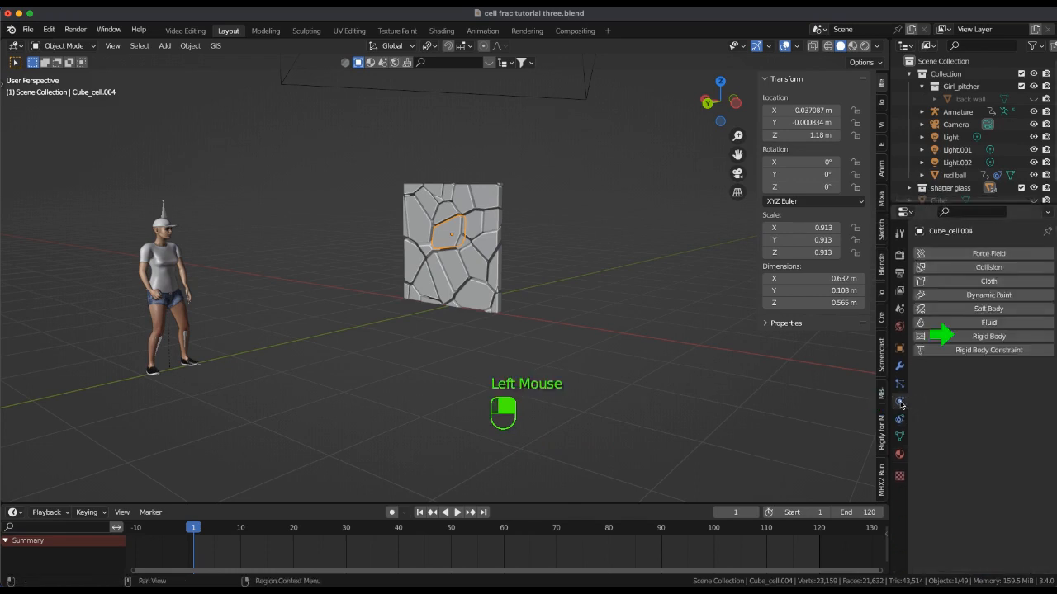
- Add an active rigid body to the selected fragment, then reselect all shards
left_click(988, 336)
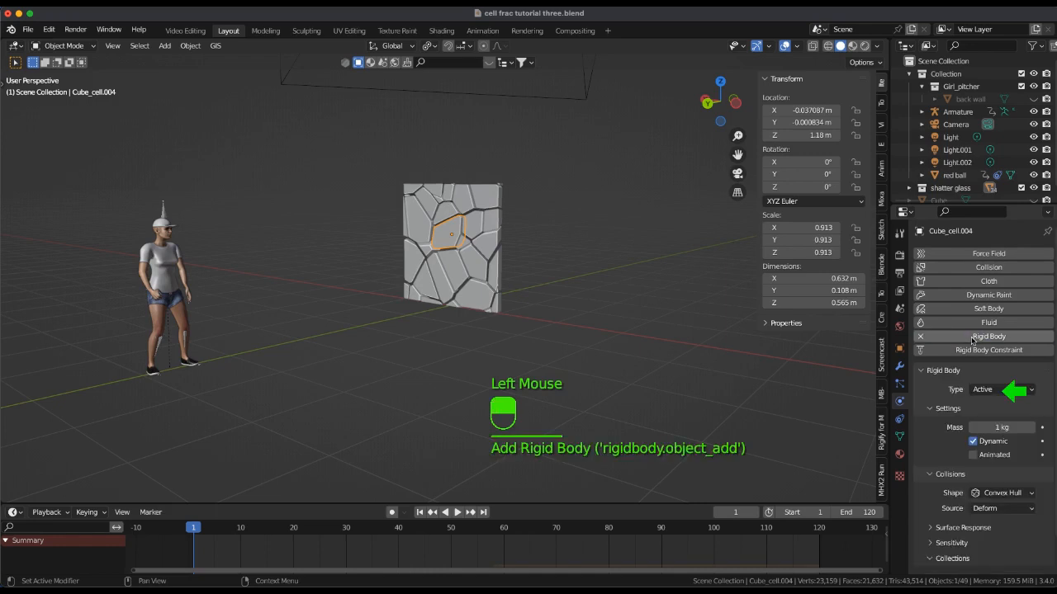
mouse_move(999, 388)
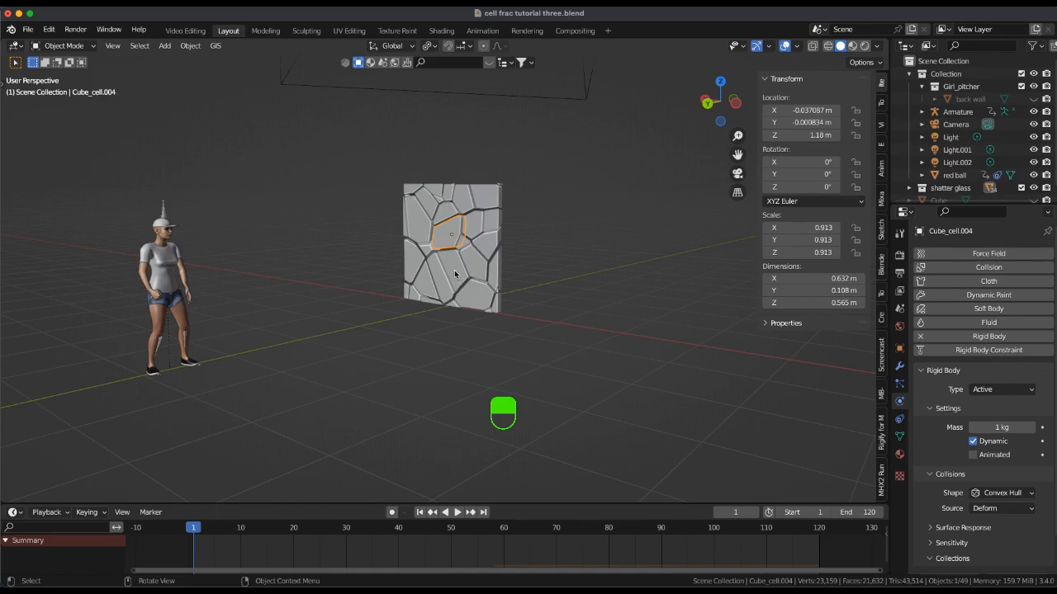
left_click(452, 234)
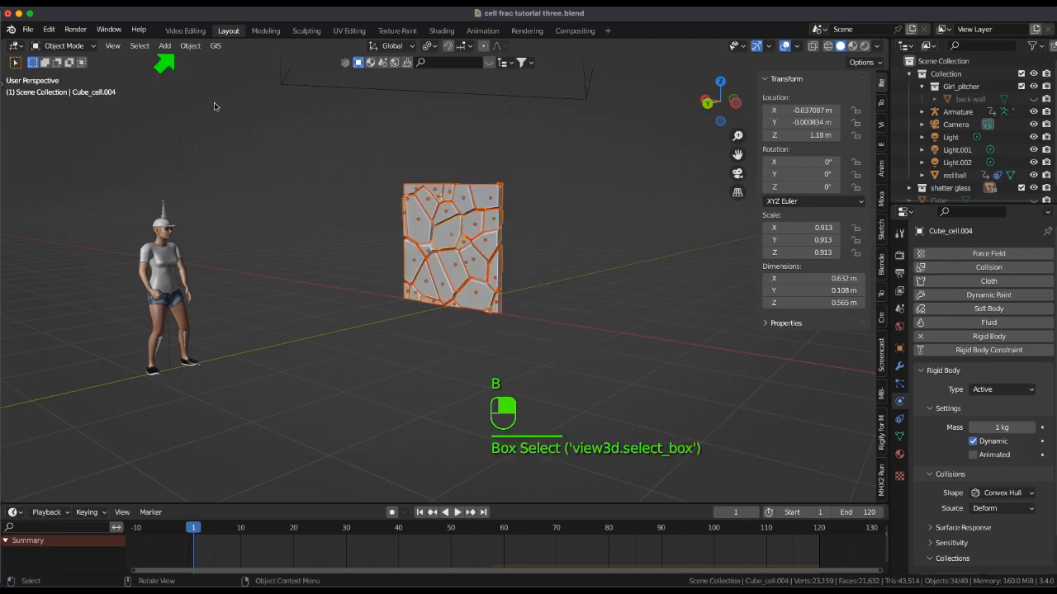
- Copy rigid body settings from the active fragment to the others, then select one fragment
left_click(191, 46)
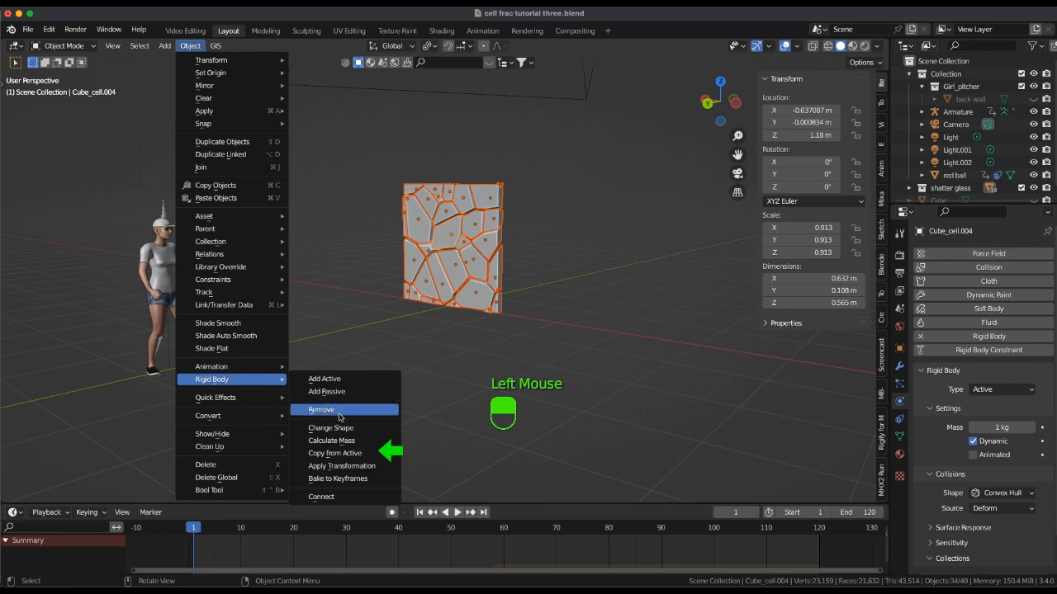
mouse_move(334, 453)
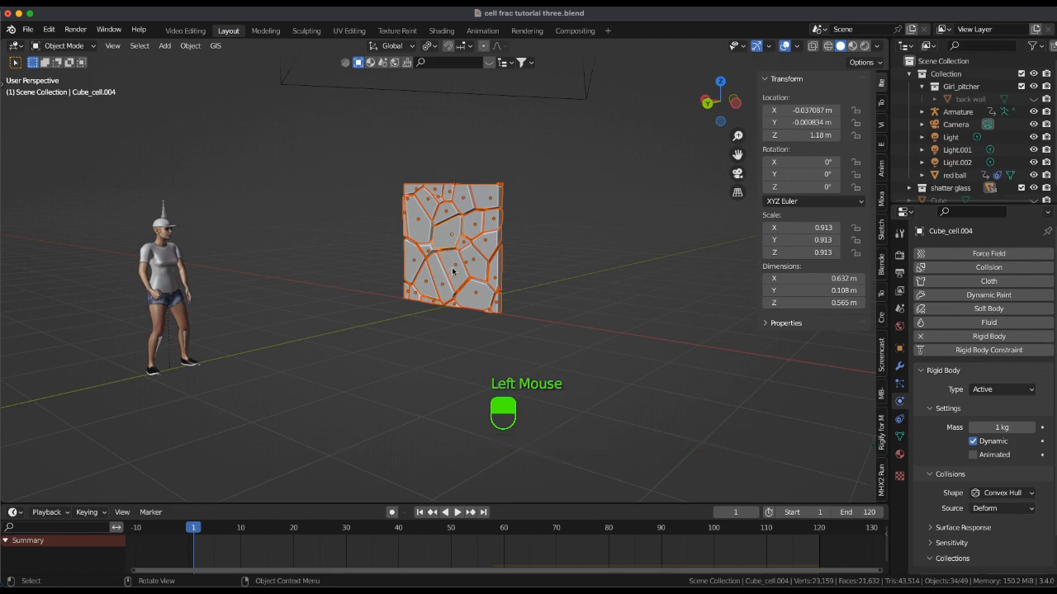
left_click(428, 286)
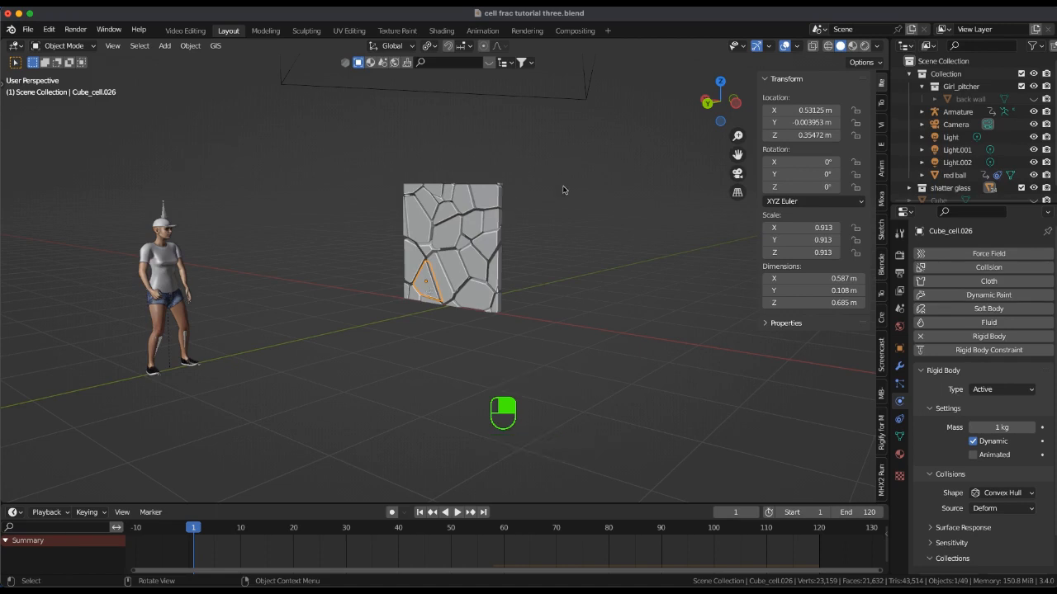
- Add a plane mesh and scale it up about 6.15 times into a floor
left_click(164, 45)
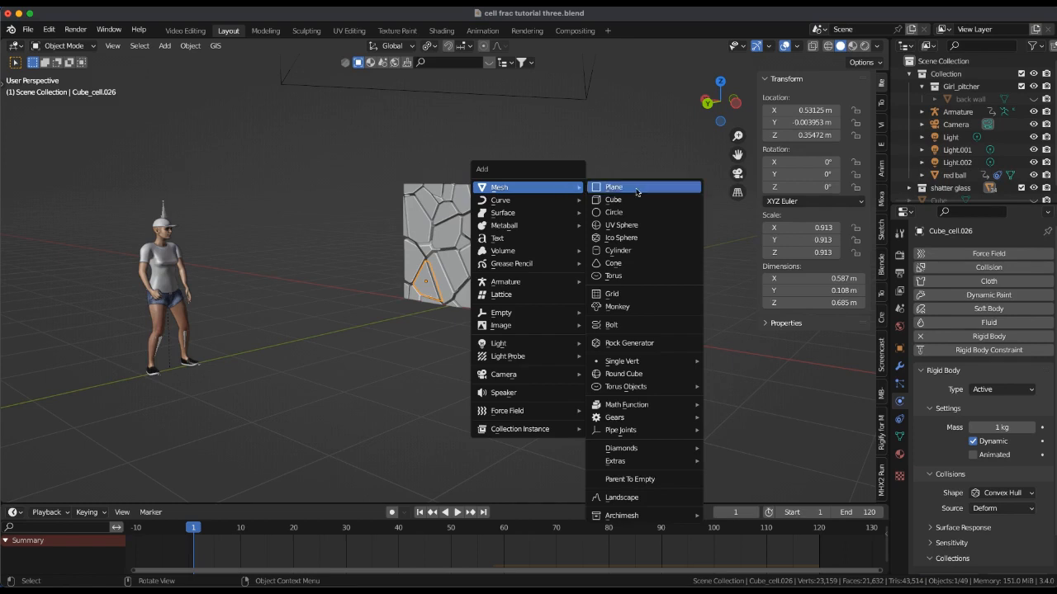
left_click(614, 186)
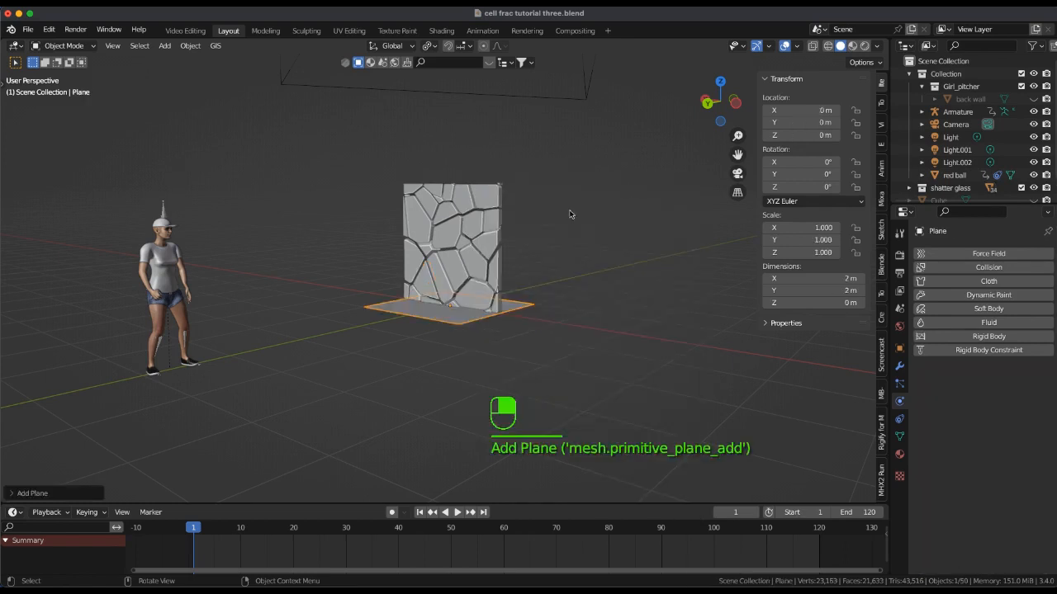
key("s")
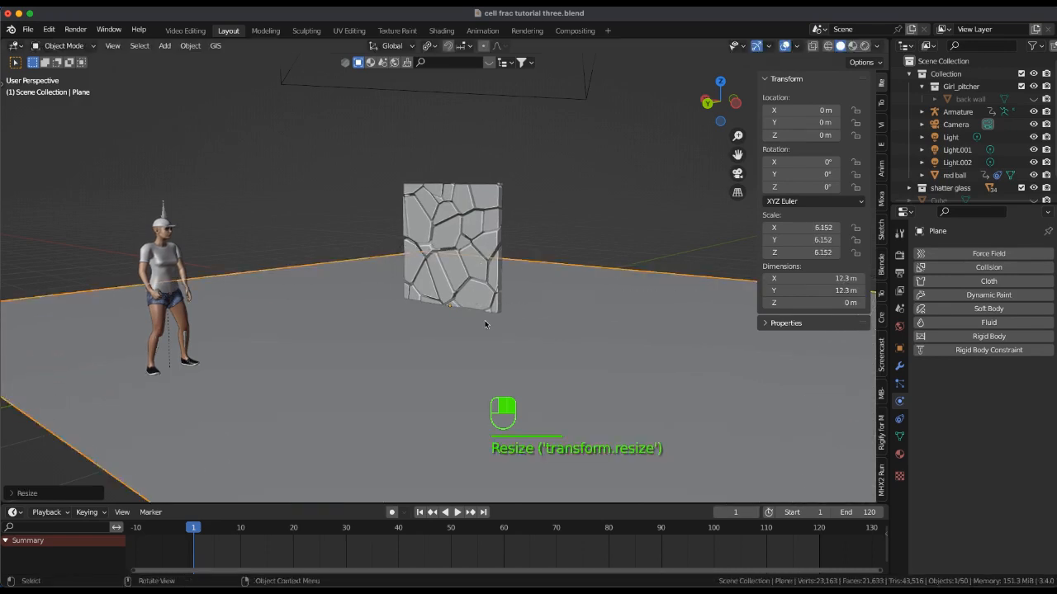
left_click(898, 454)
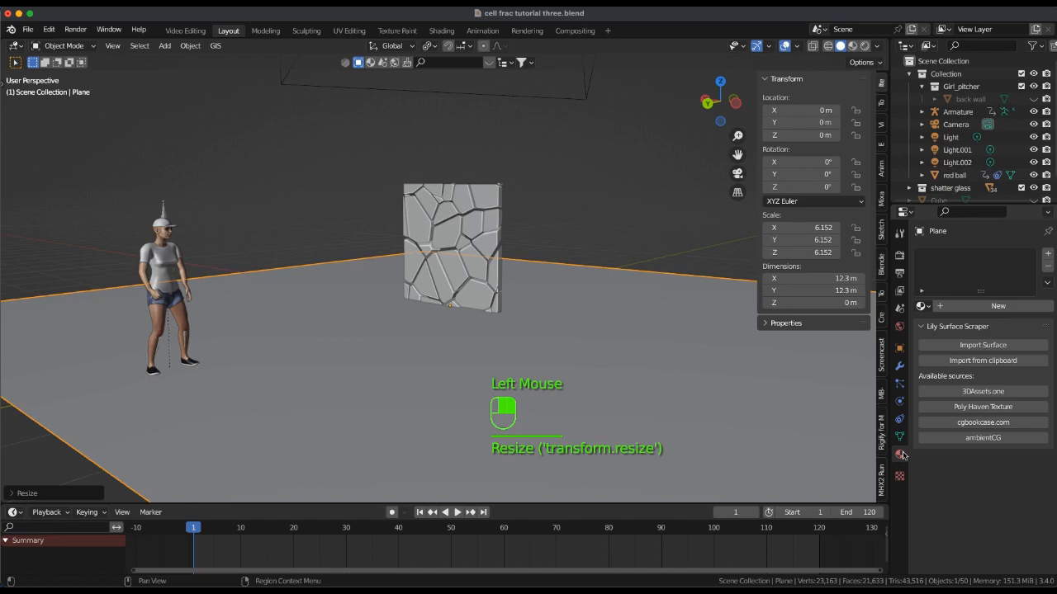
- Create a material named 'floor' on the plane with a green base colour
left_click(997, 306)
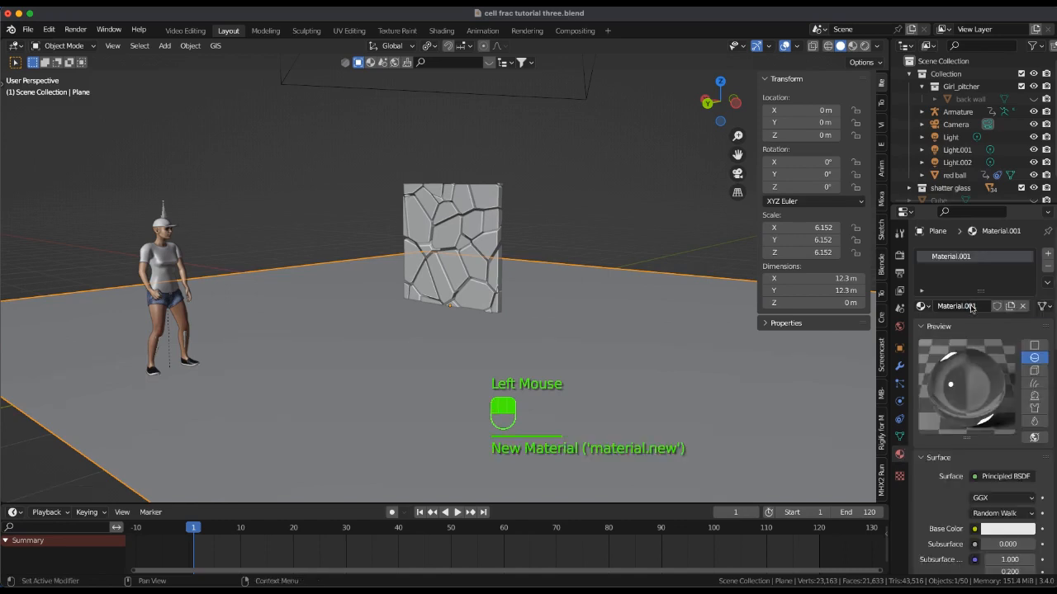
double_click(951, 256)
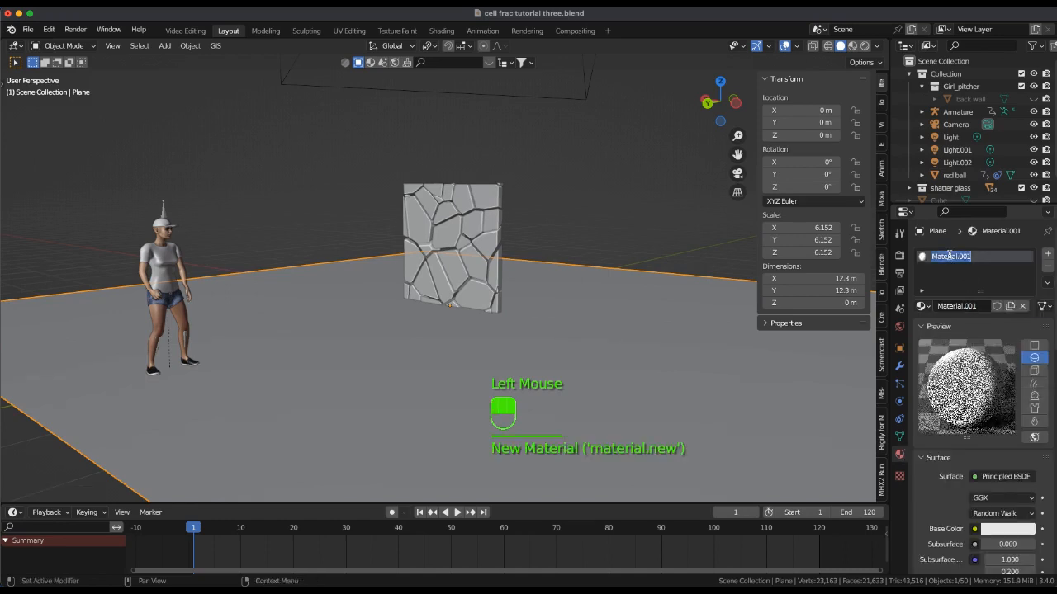
type("floor")
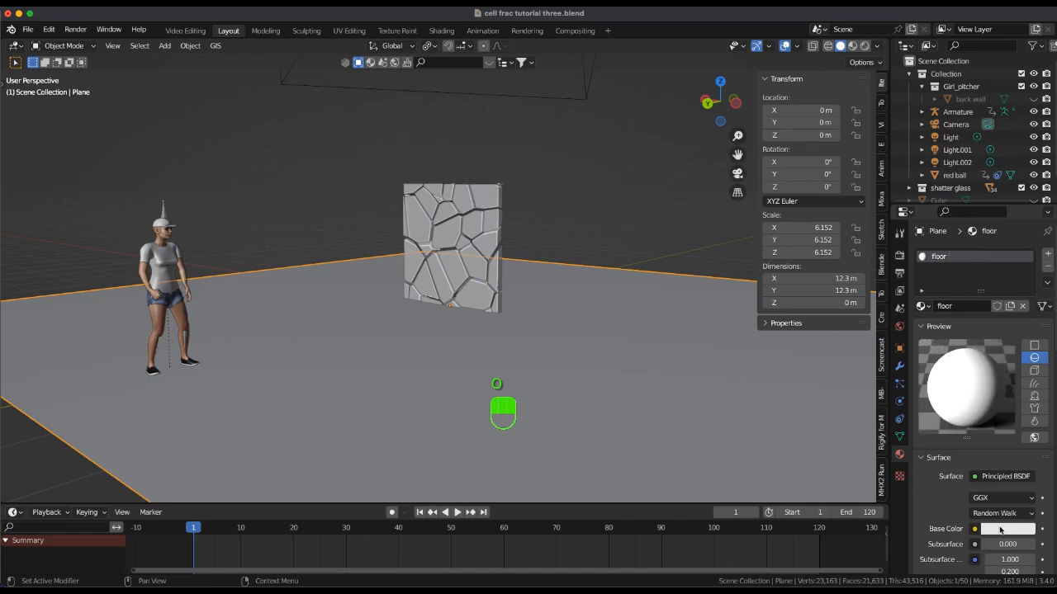
left_click(1007, 528)
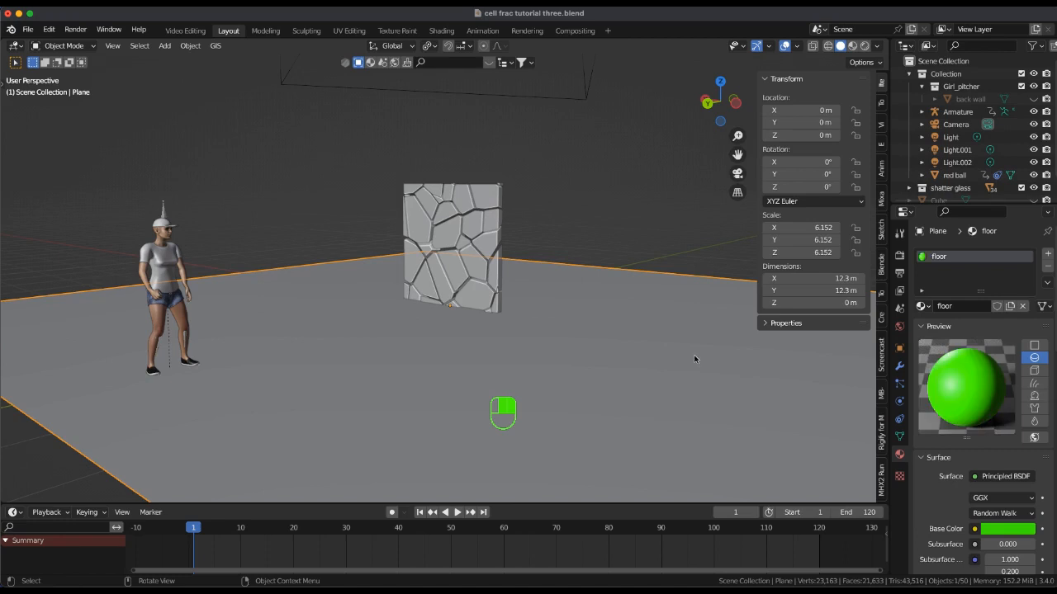
left_click(190, 46)
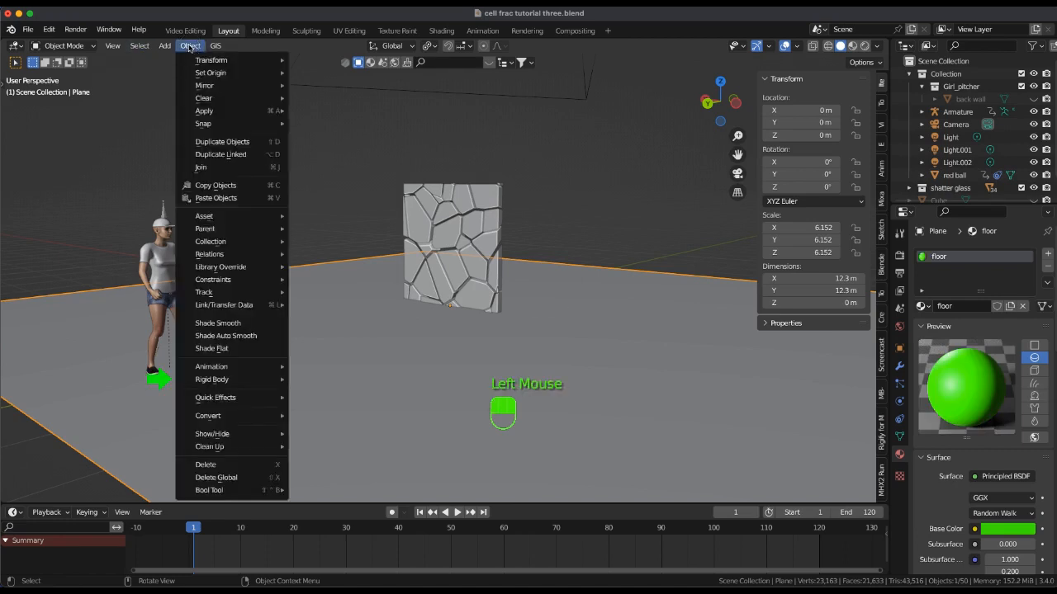
mouse_move(211, 379)
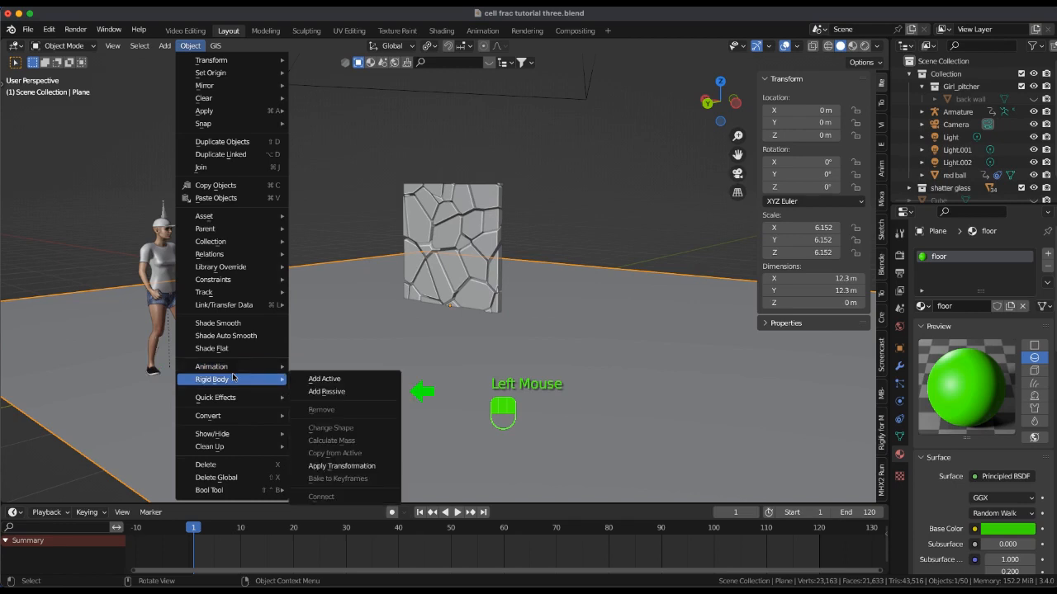
mouse_move(327, 391)
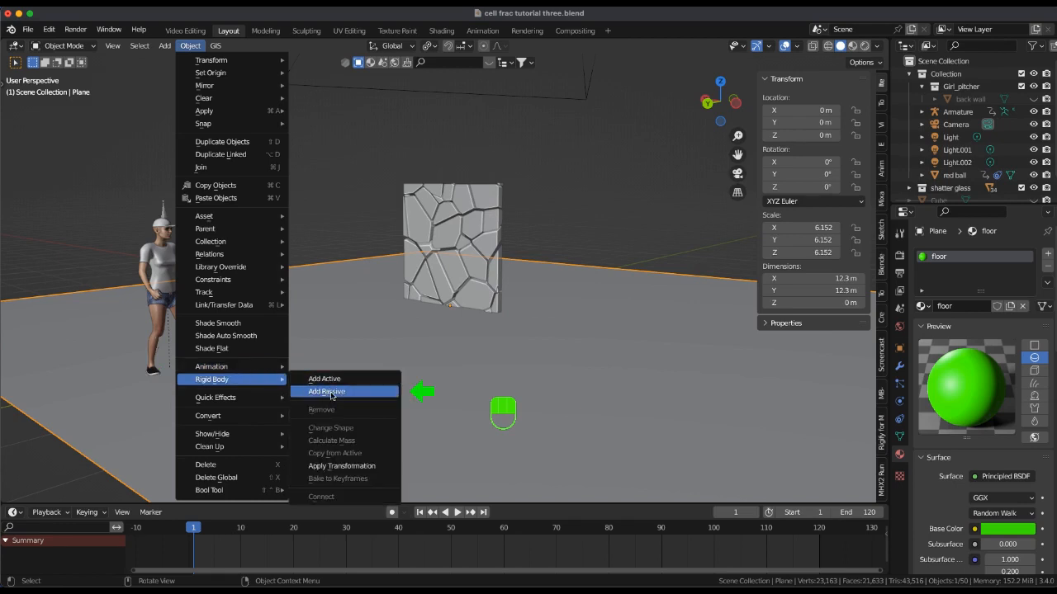
- Add a passive rigid body to the green floor plane
left_click(326, 390)
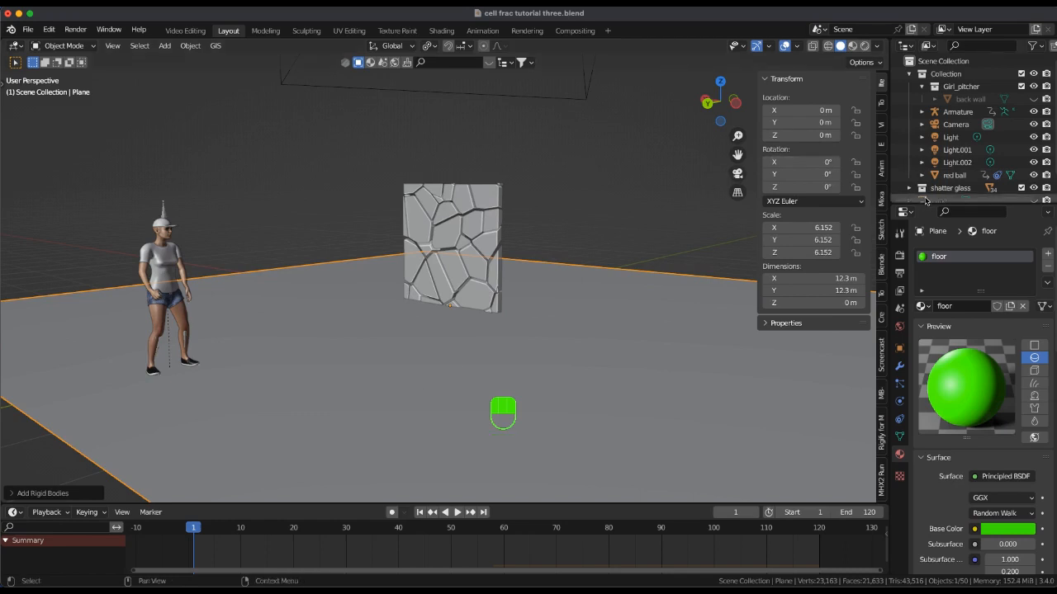
left_click(940, 213)
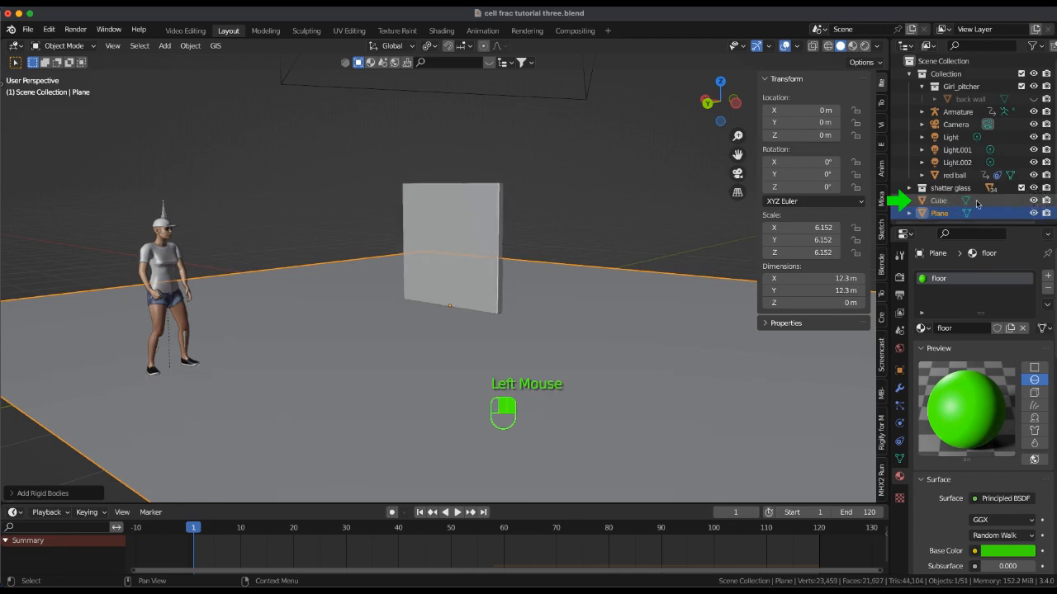
- Give the Cube glass pane an Active rigid body with a Convex Hull shape
left_click(938, 201)
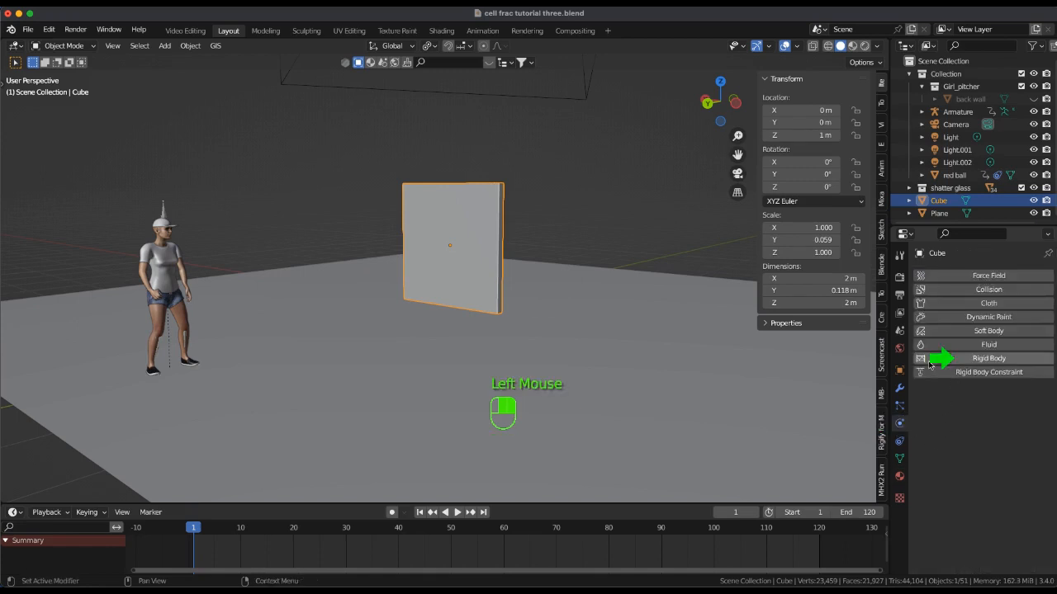
left_click(988, 357)
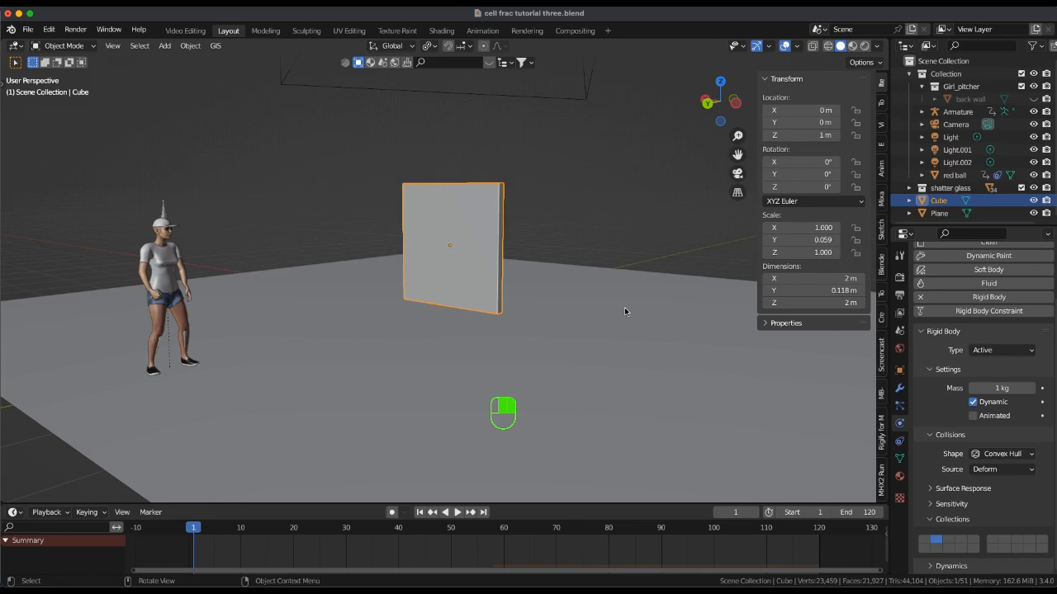
left_click(625, 308)
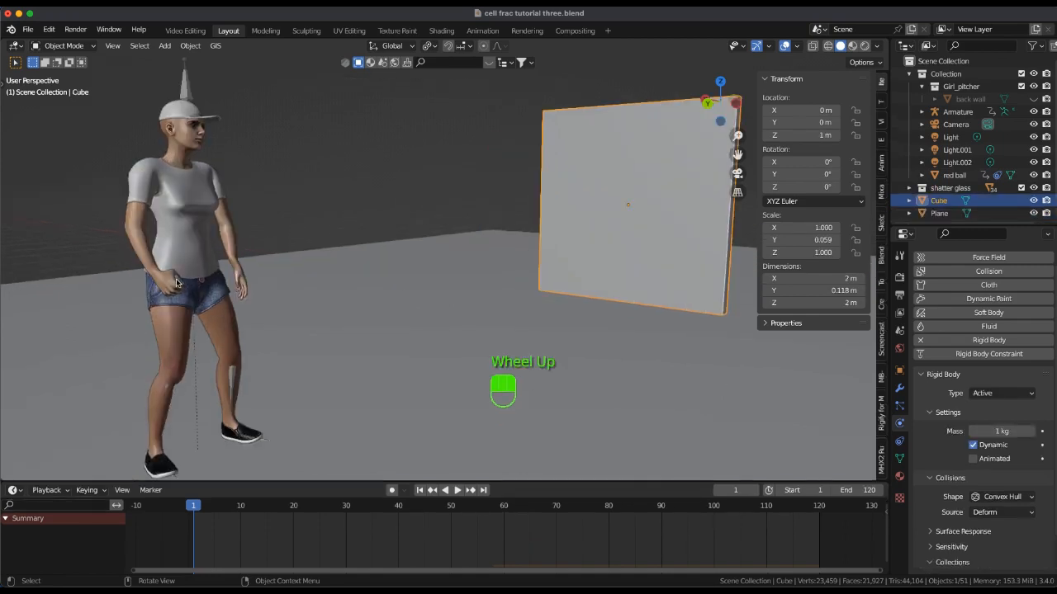
- Check the red ball's Active, Animated, Sphere-shaped rigid body, then reselect the glass pane
left_click(176, 283)
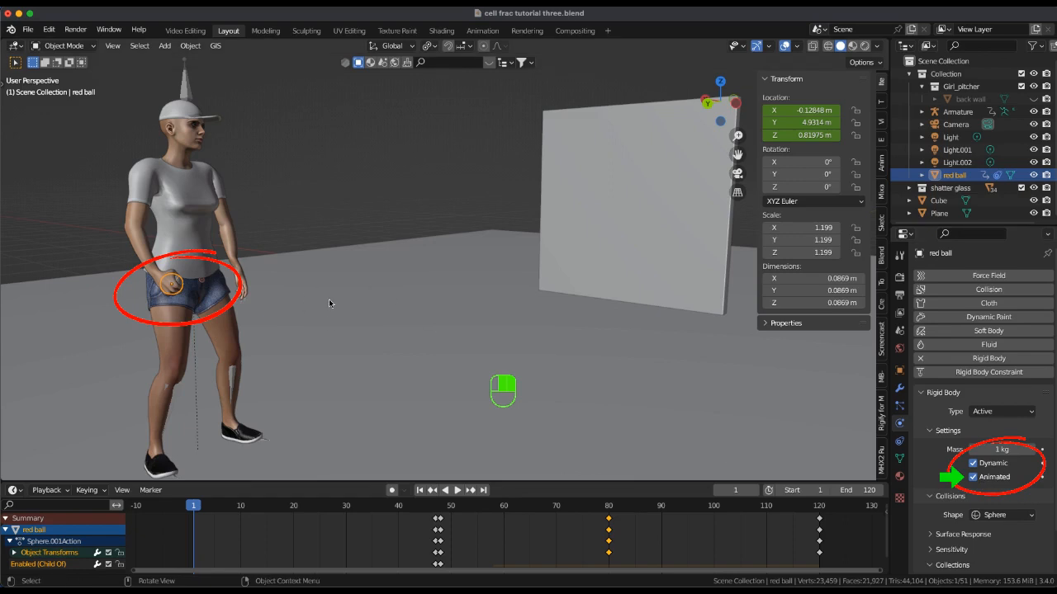
mouse_move(626, 209)
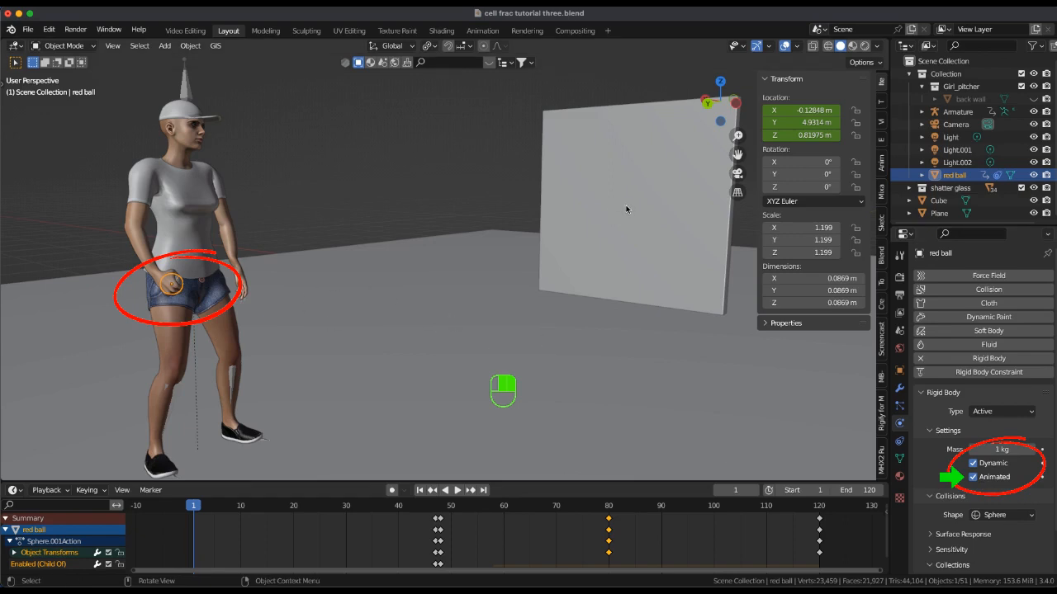
left_click(627, 206)
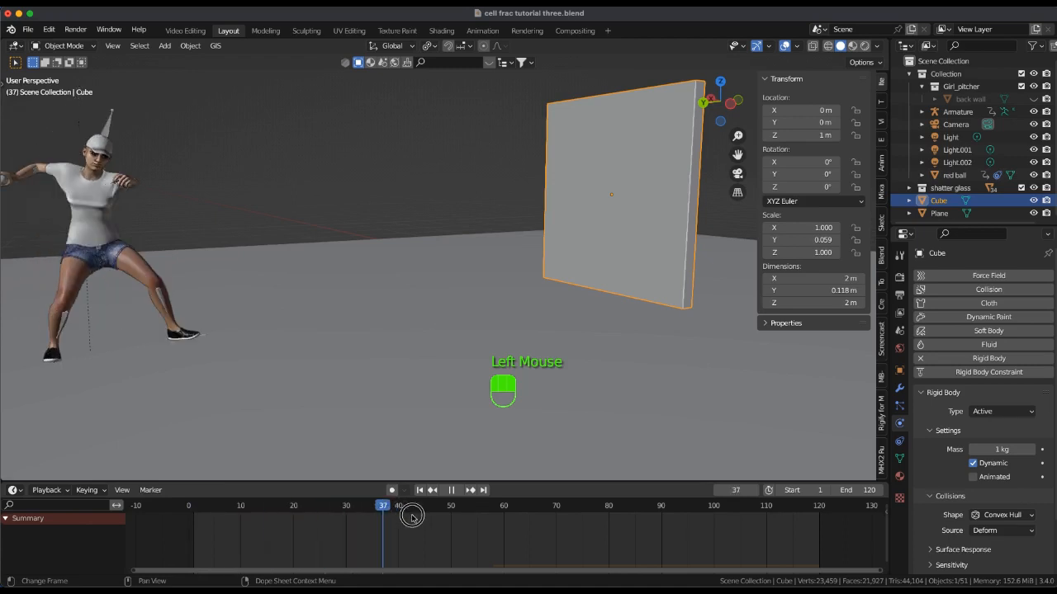
- Keyframe the Cube's render visibility on at frame 57 and off at frame 58
left_click_drag(382, 510, 472, 510)
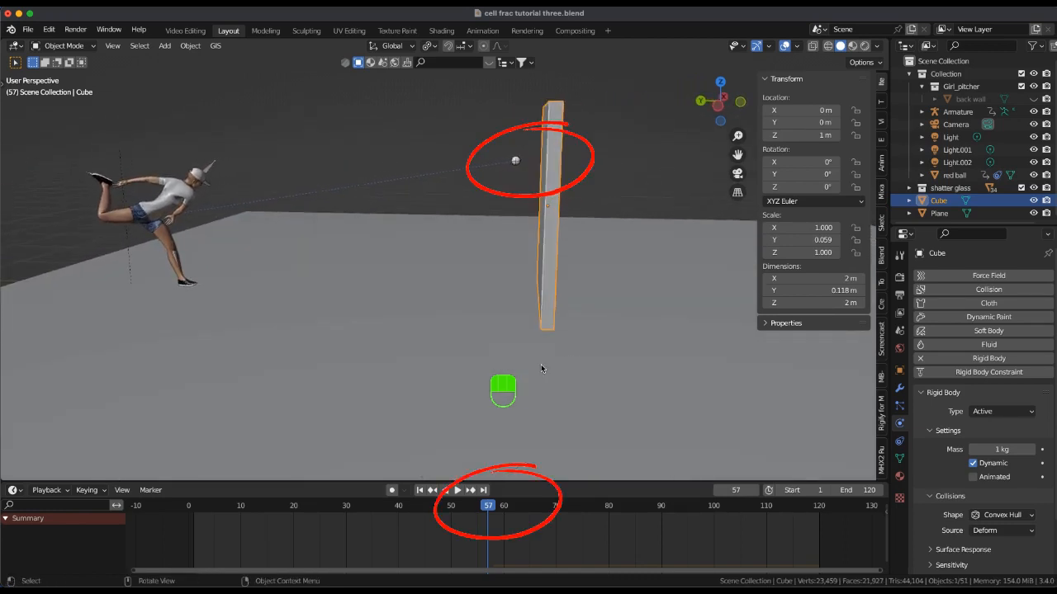
key("Right")
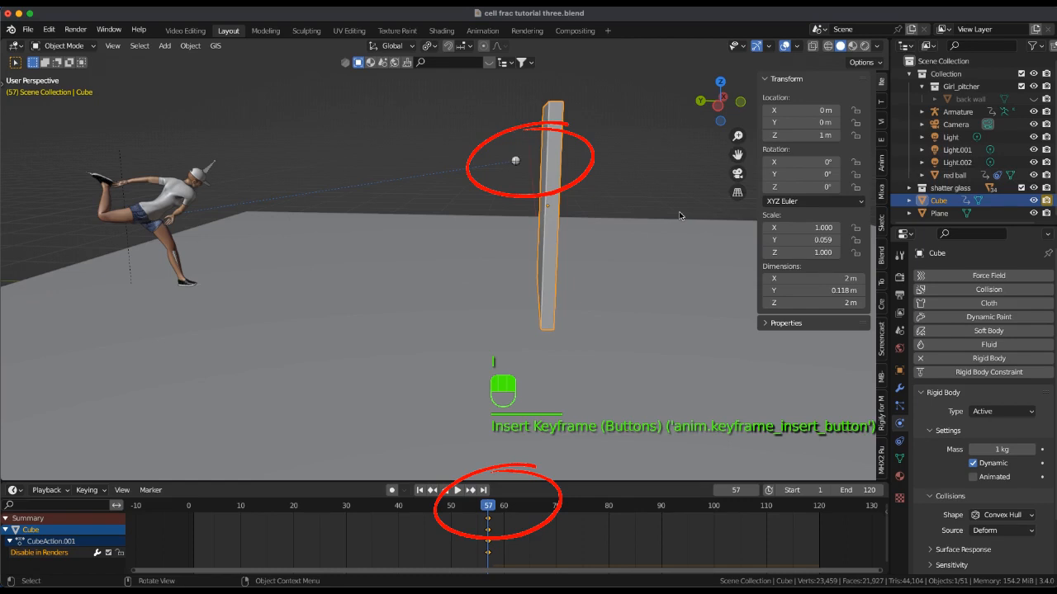
key("Right")
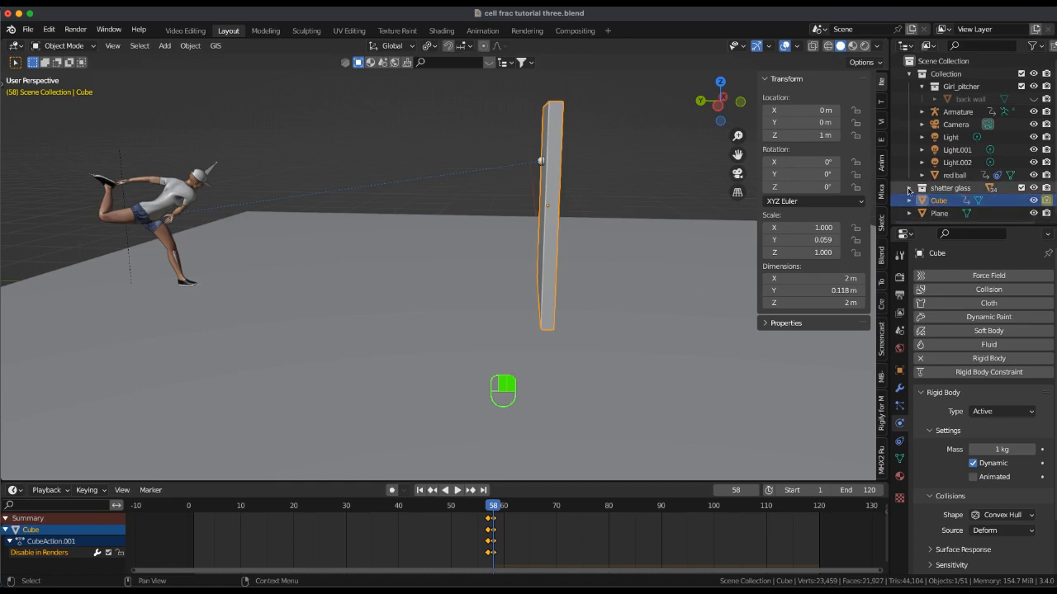
mouse_move(935, 186)
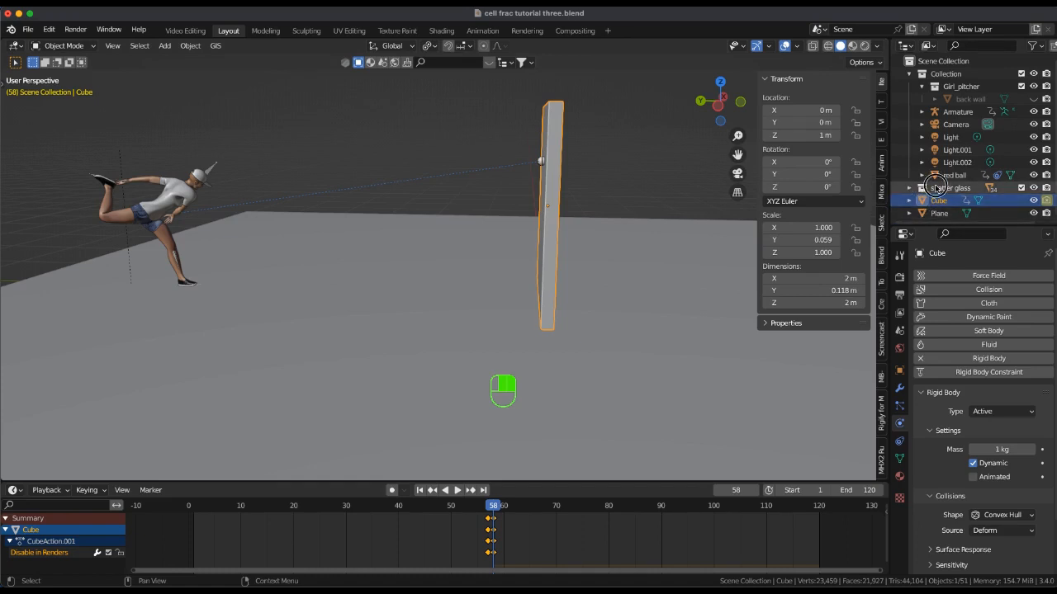
- Enlarge the Outliner to list and select all Cube_cell pieces in the shatter glass collection
scroll("down", 3)
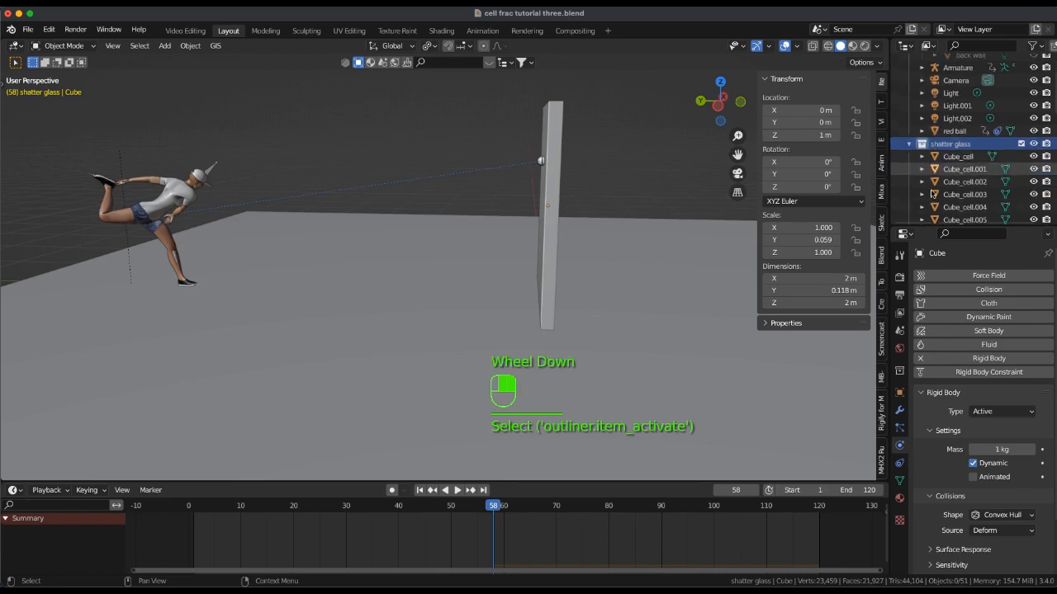
scroll("down", 3)
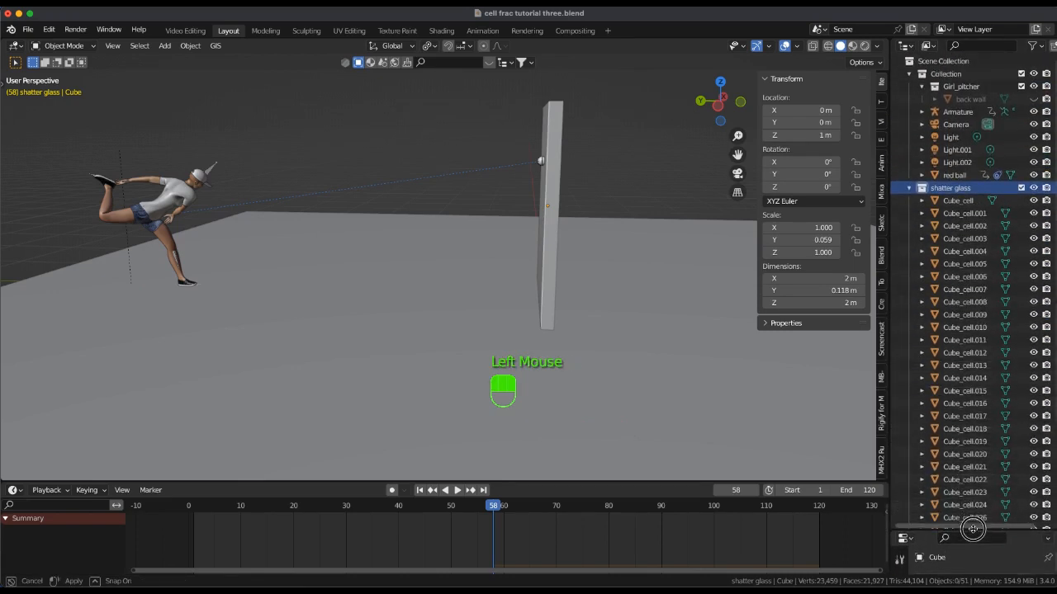
left_click(958, 73)
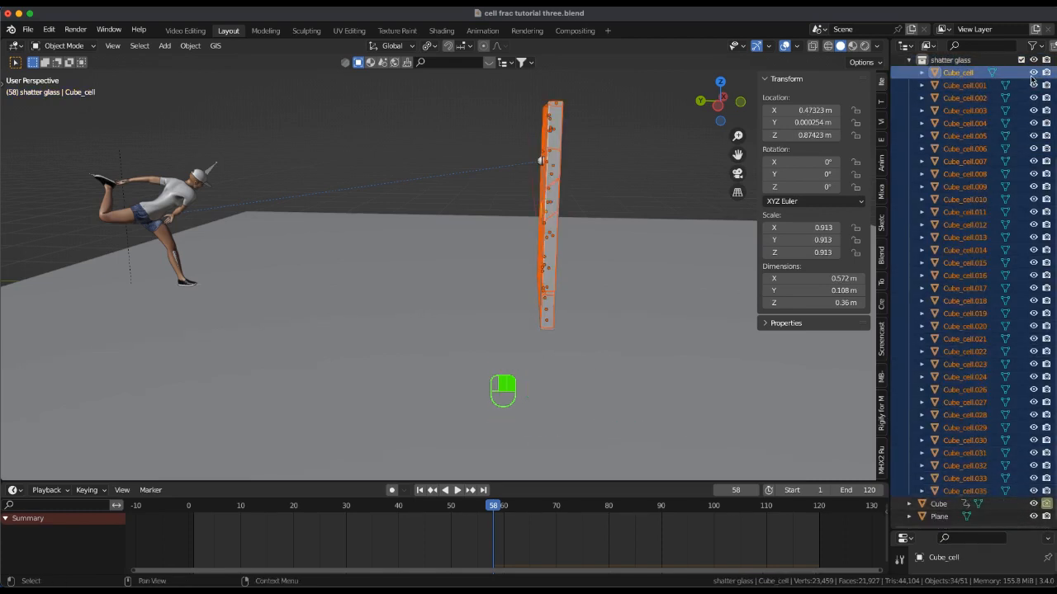
mouse_move(1047, 73)
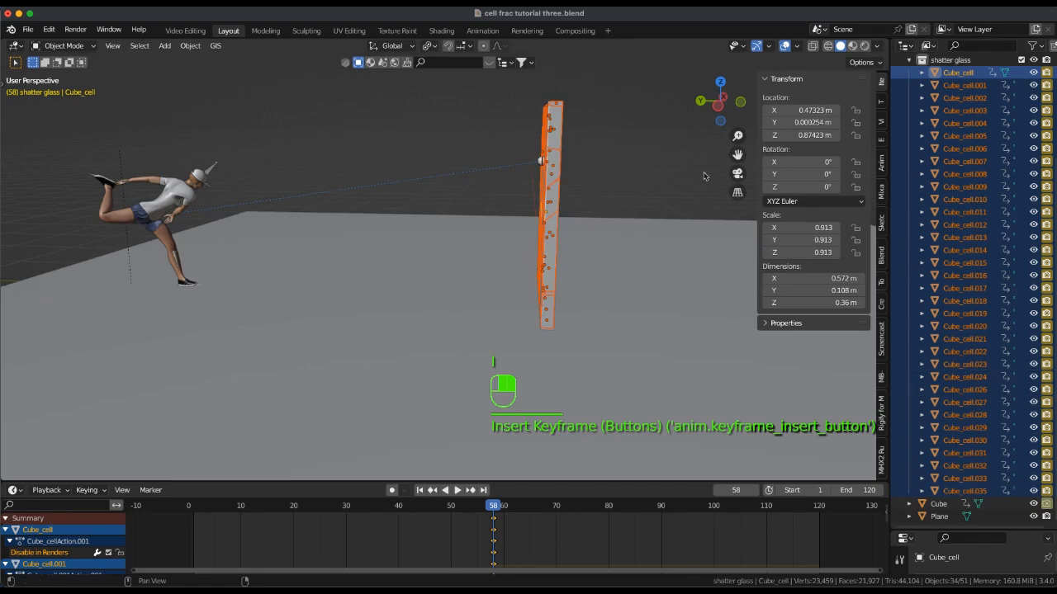
mouse_move(672, 166)
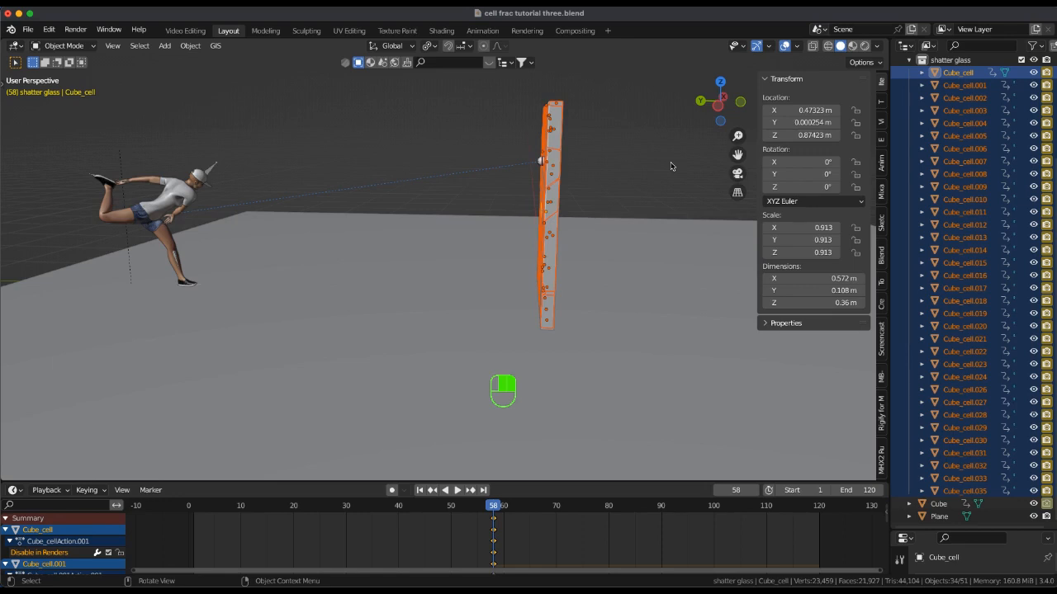
- Keyframe the Cube_cell shards hidden from renders at frame 57, then scrub past 58 to verify
key("Left")
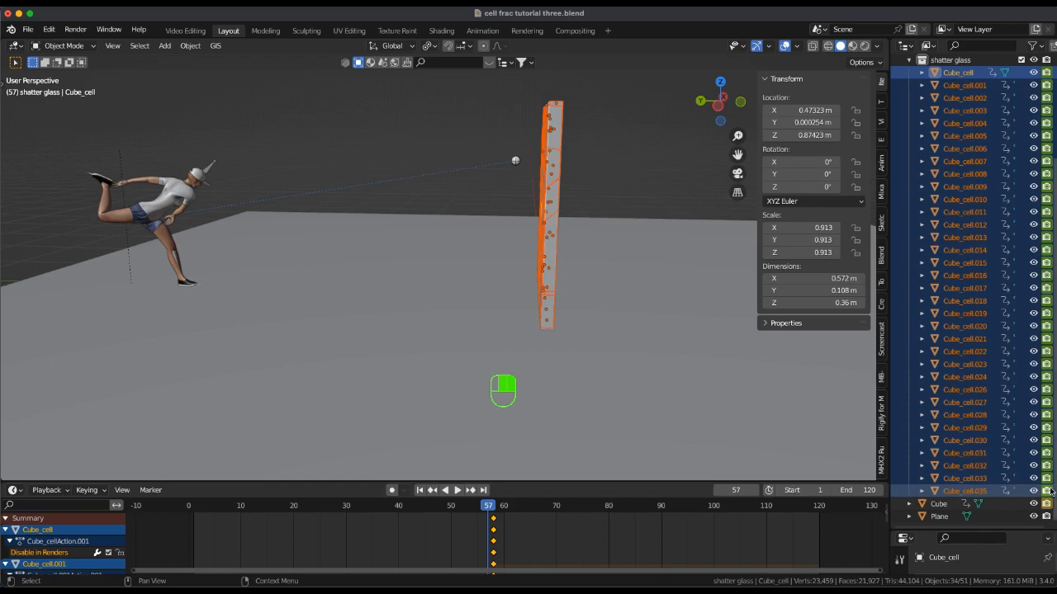
left_click(1046, 471)
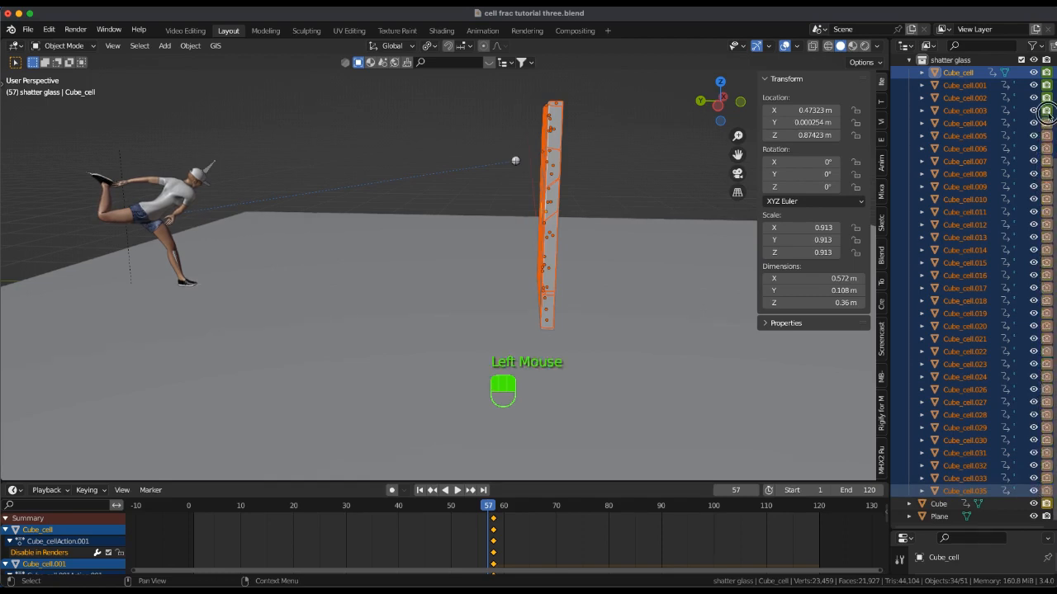
left_click(964, 110)
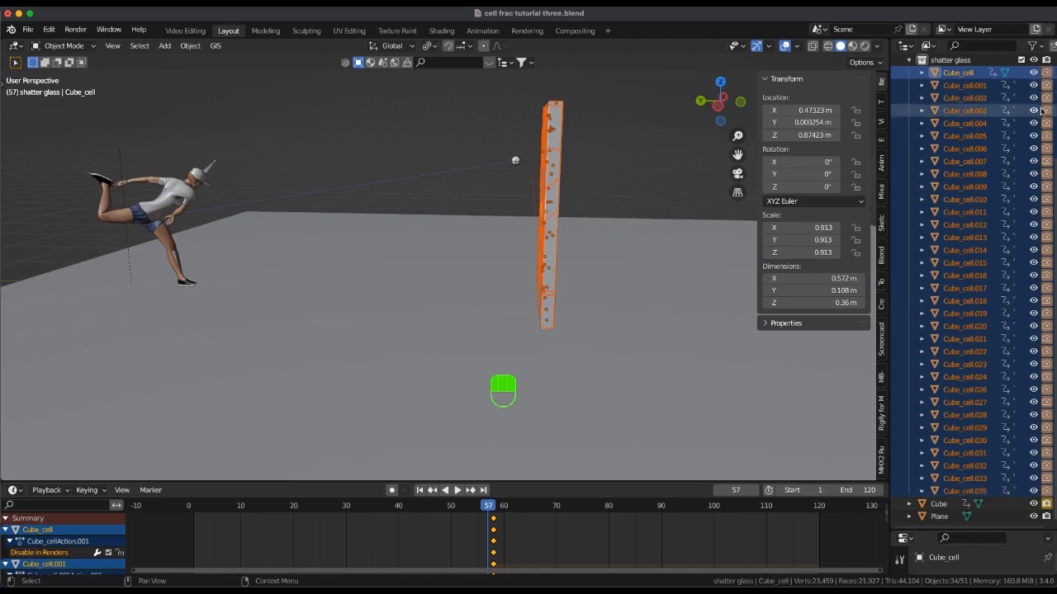
left_click(957, 71)
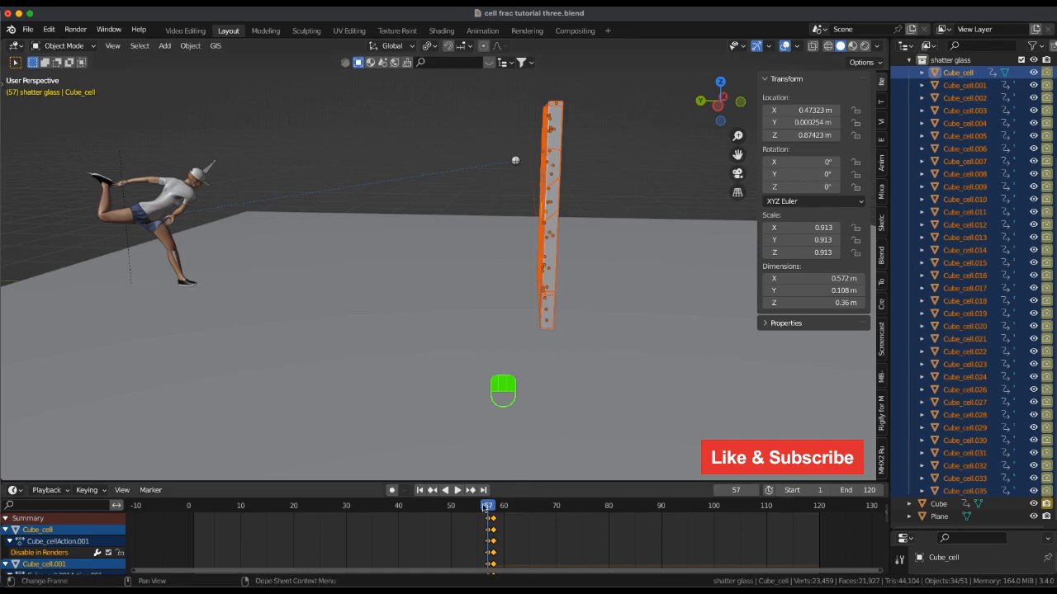
left_click(458, 489)
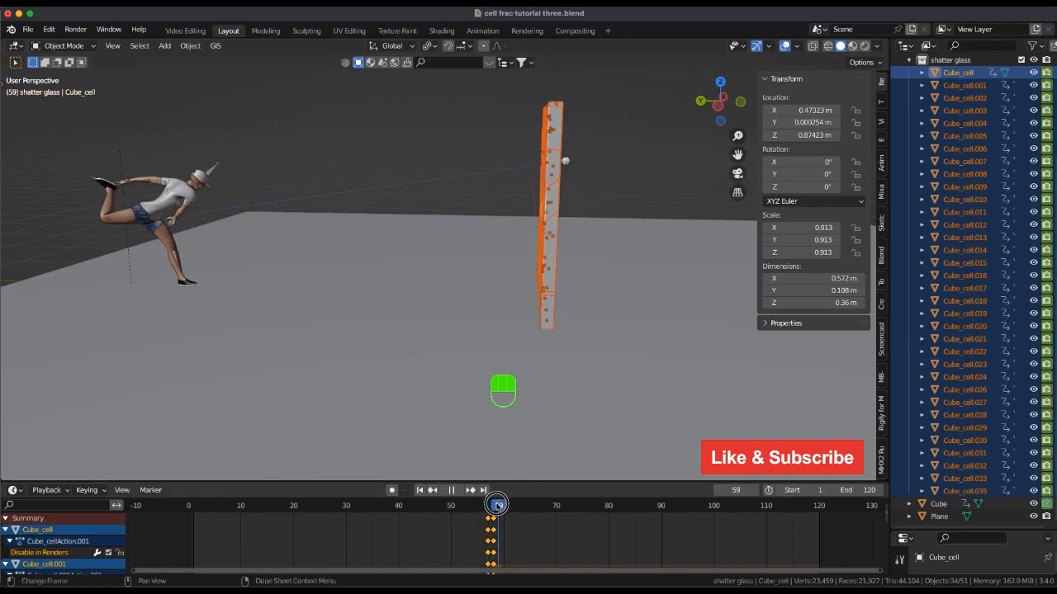
left_click_drag(498, 505, 483, 505)
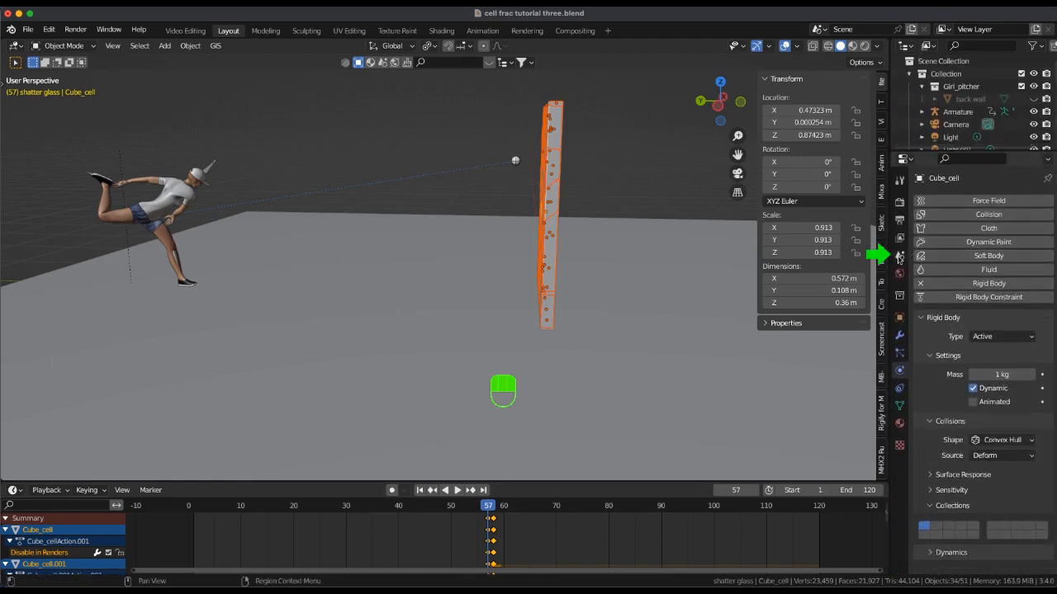
- Set the Rigid Body World cache Simulation Start to frame 58
left_click(899, 236)
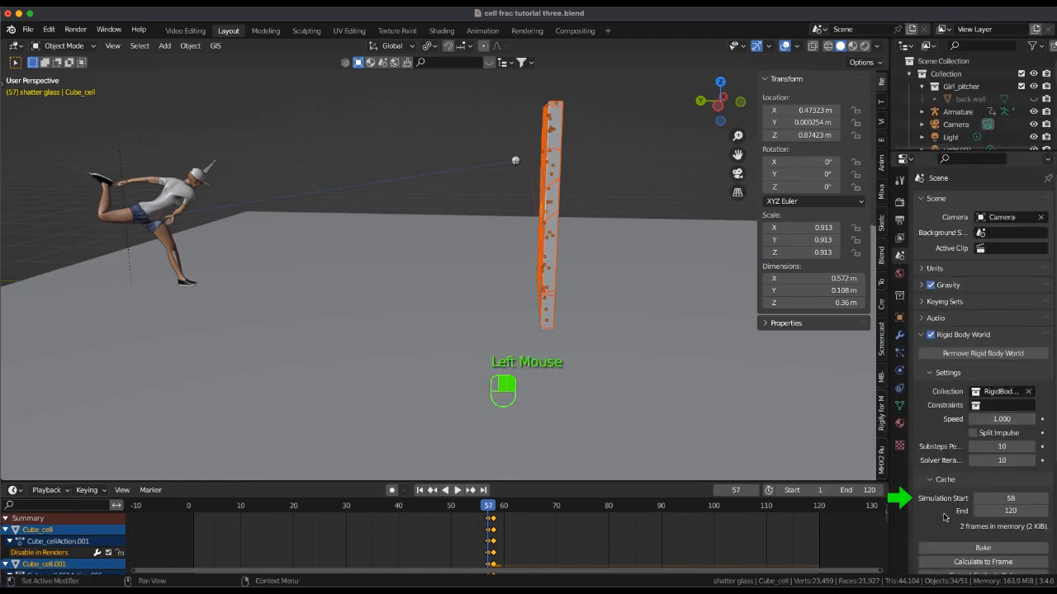